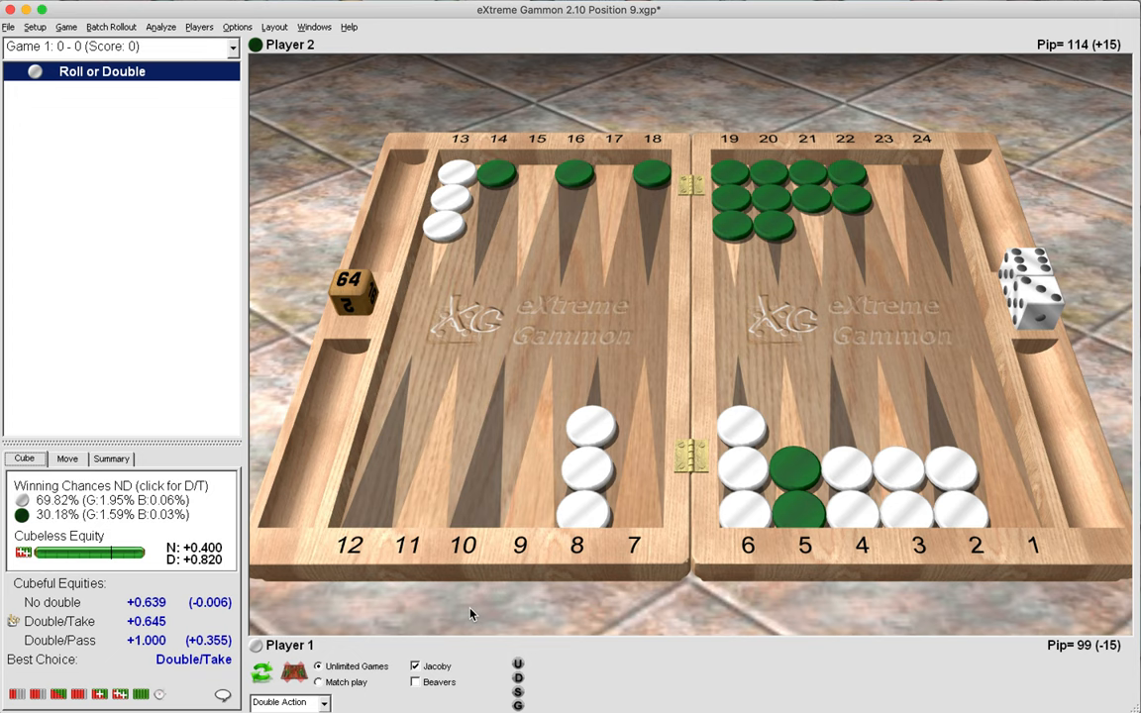
pyautogui.moveTo(523, 242)
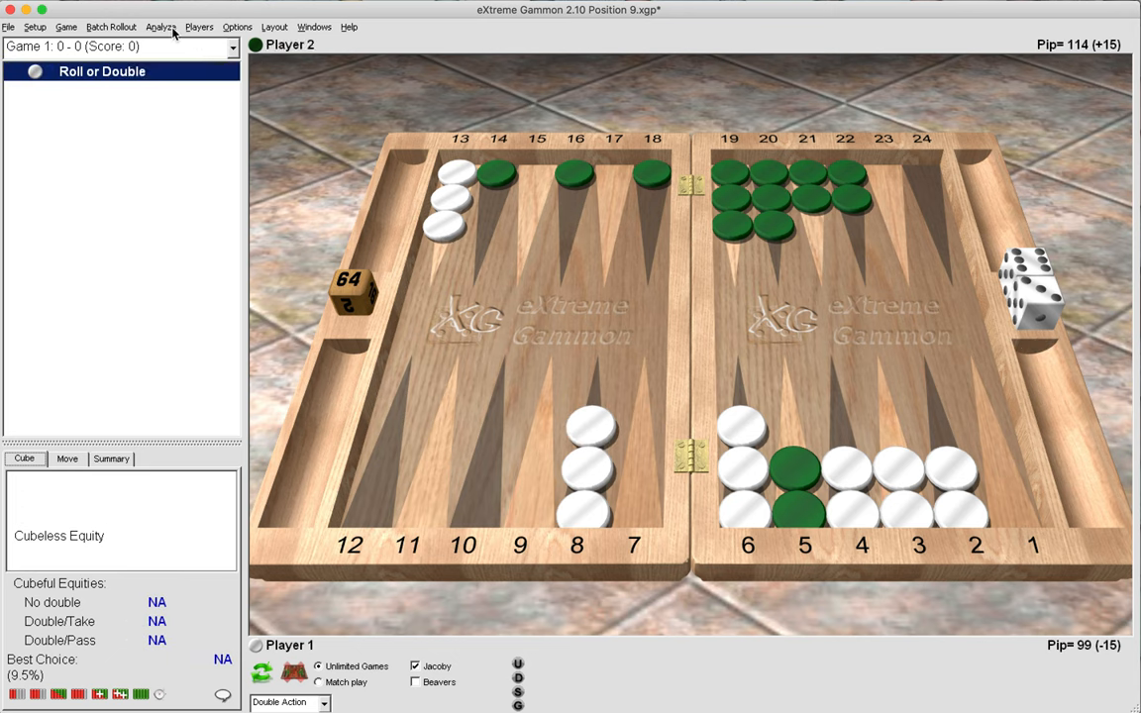
# - Restore the earlier position with three white checkers on the 8-point via the Analyze menu
pyautogui.click(160, 28)
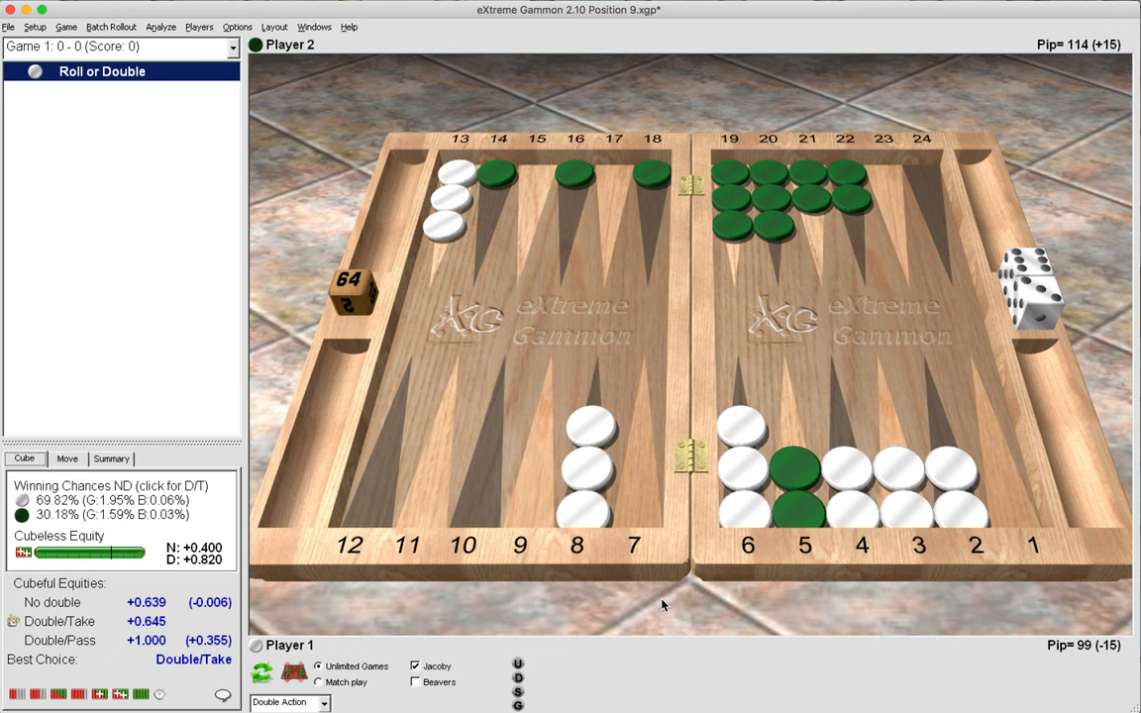
pyautogui.moveTo(777, 626)
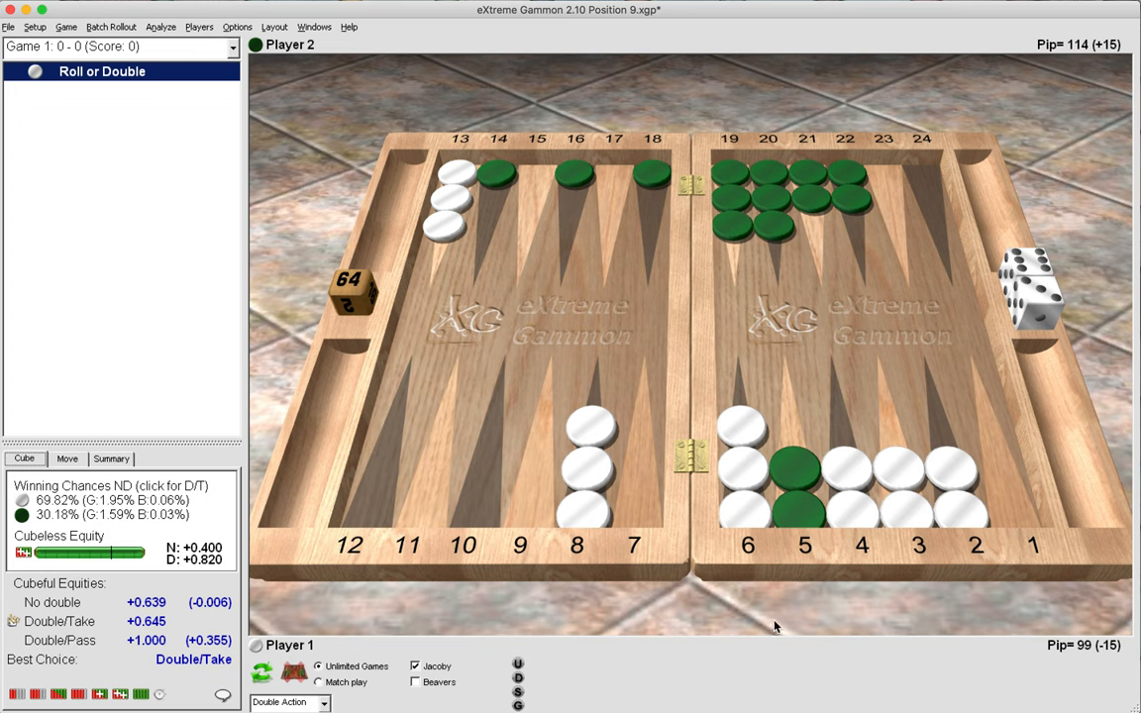
pyautogui.moveTo(797, 634)
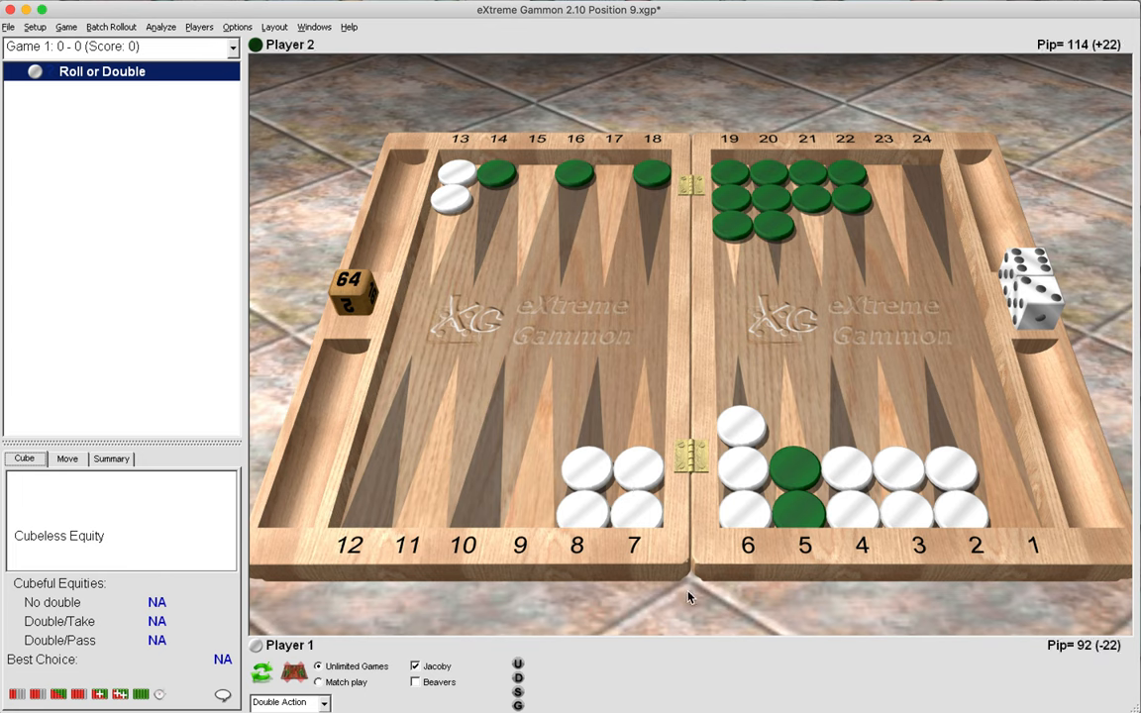
pyautogui.click(160, 27)
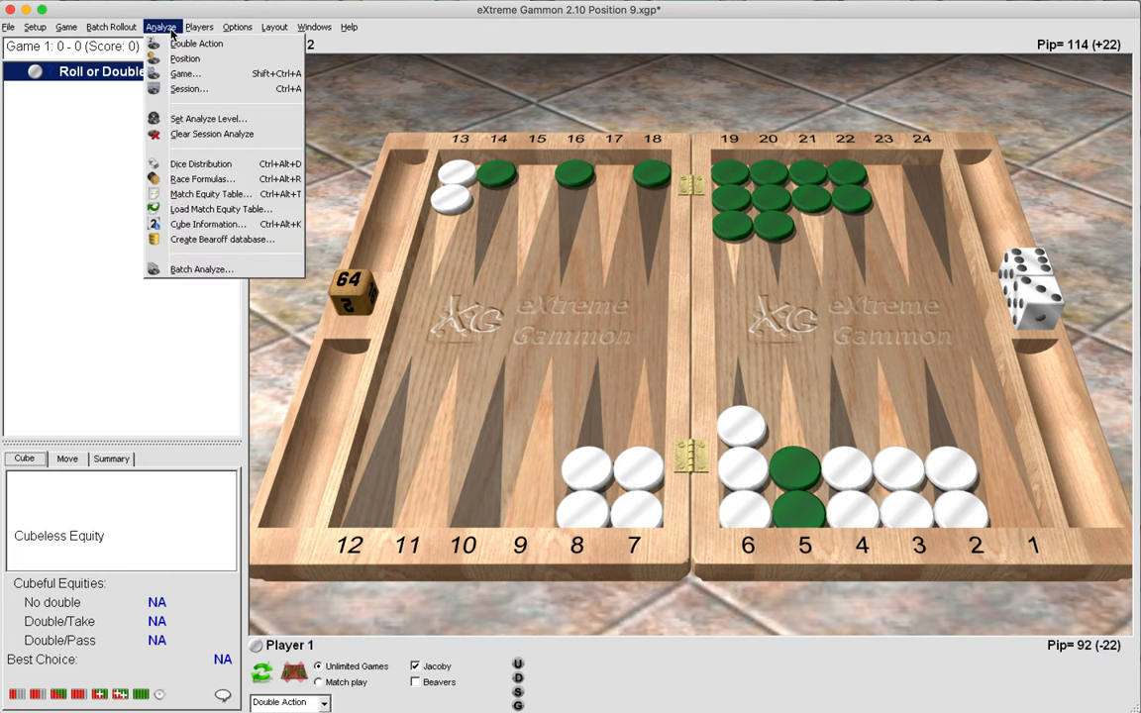
pyautogui.click(185, 60)
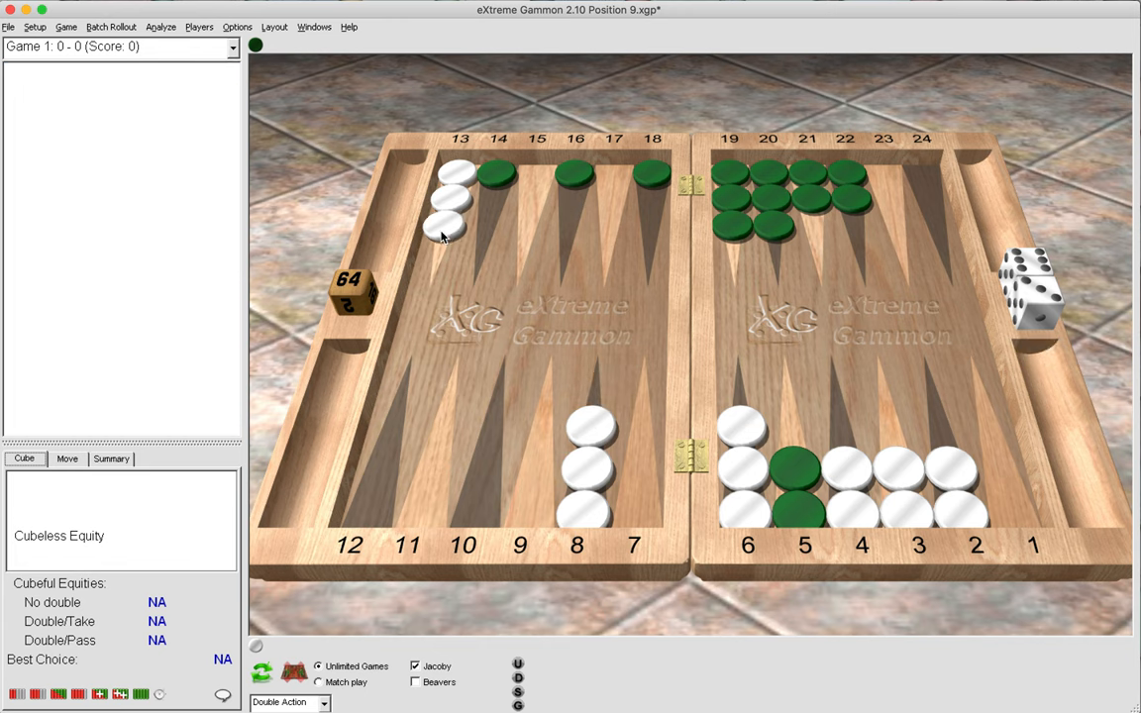
# - Run Double Action, giving Double/Take with 69.82% winning chances for white
pyautogui.click(160, 28)
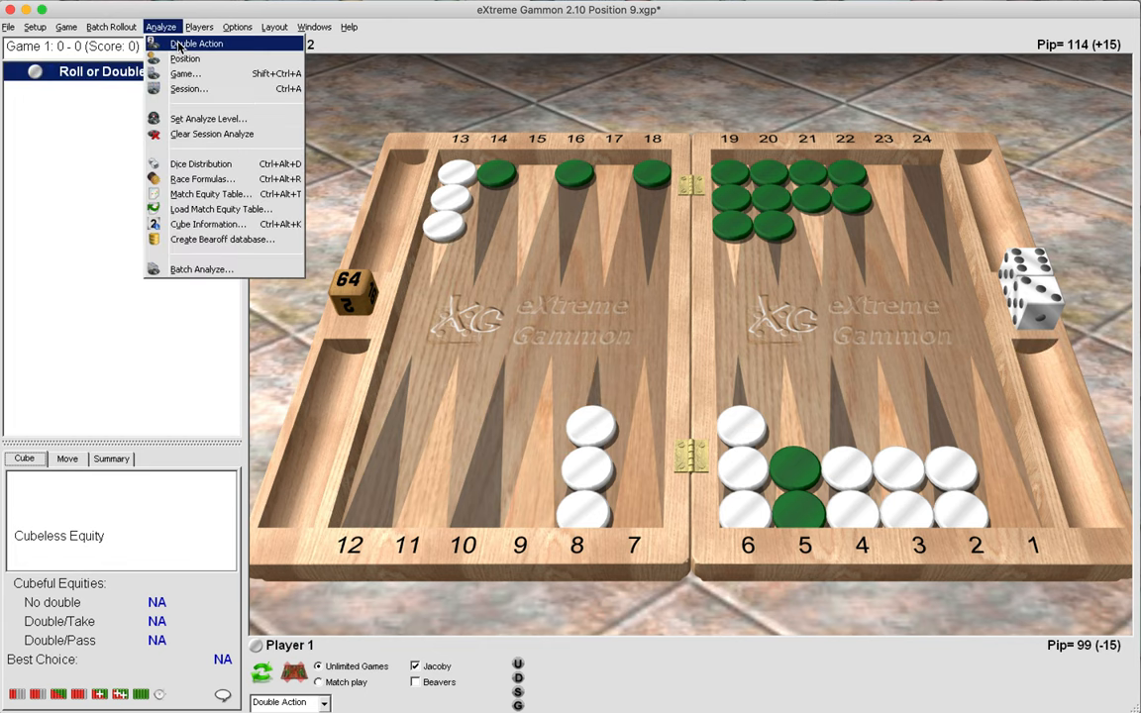
pyautogui.click(198, 43)
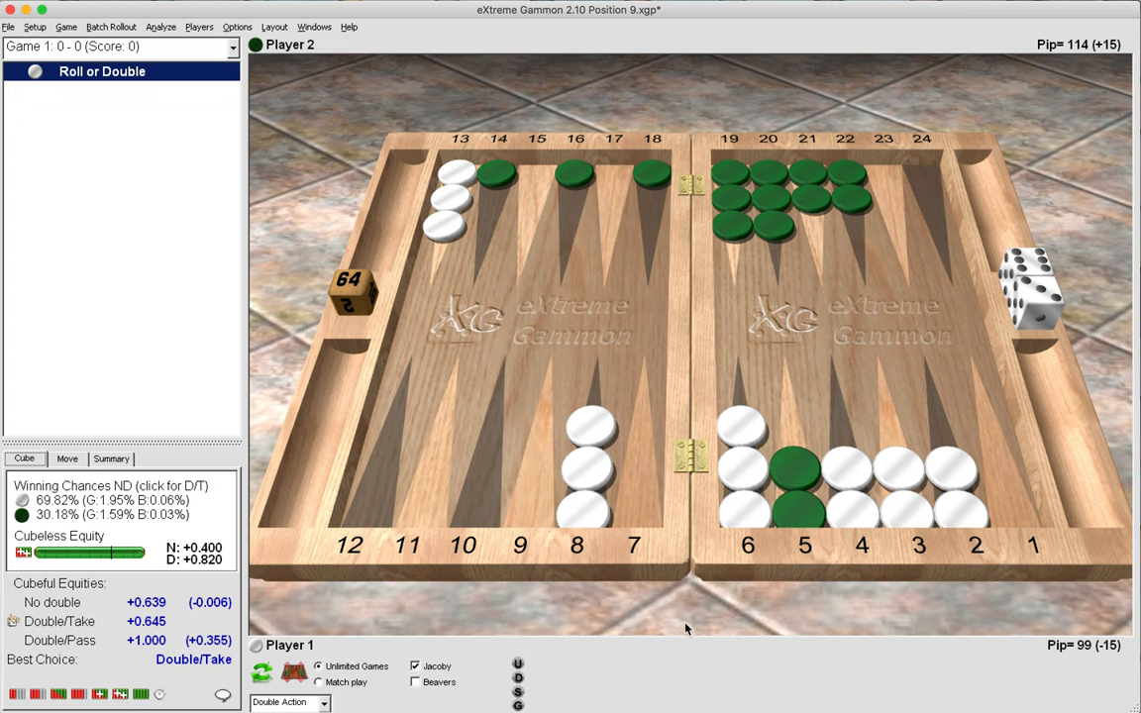
pyautogui.moveTo(709, 636)
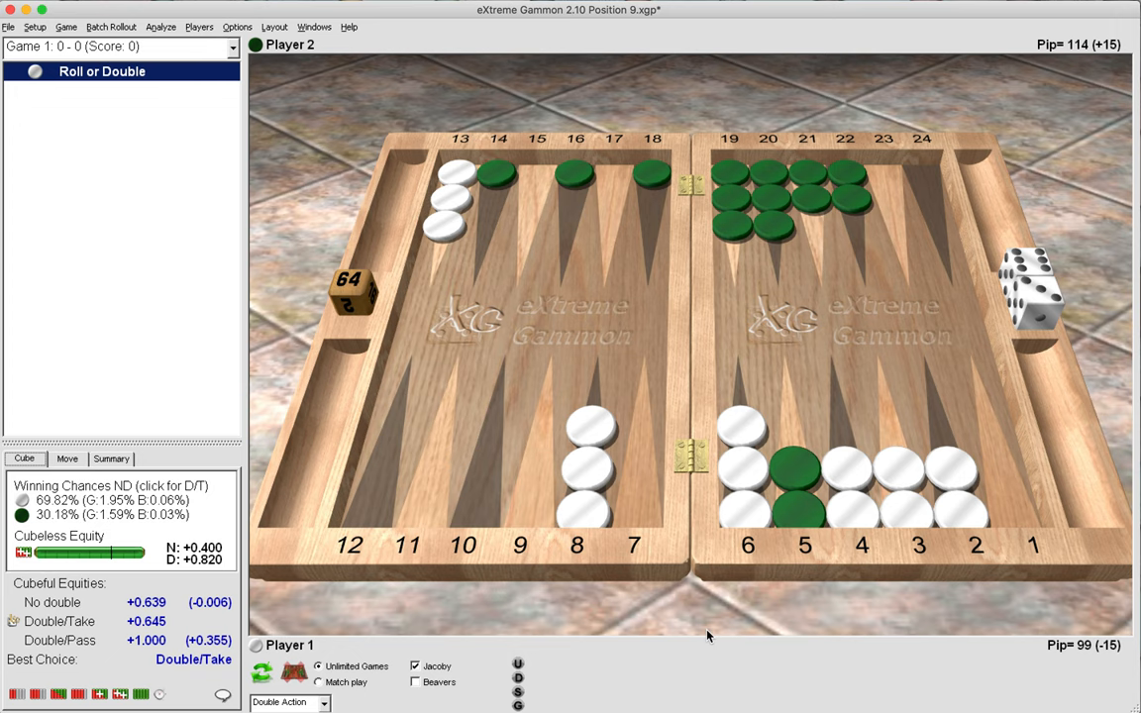
pyautogui.moveTo(860, 571)
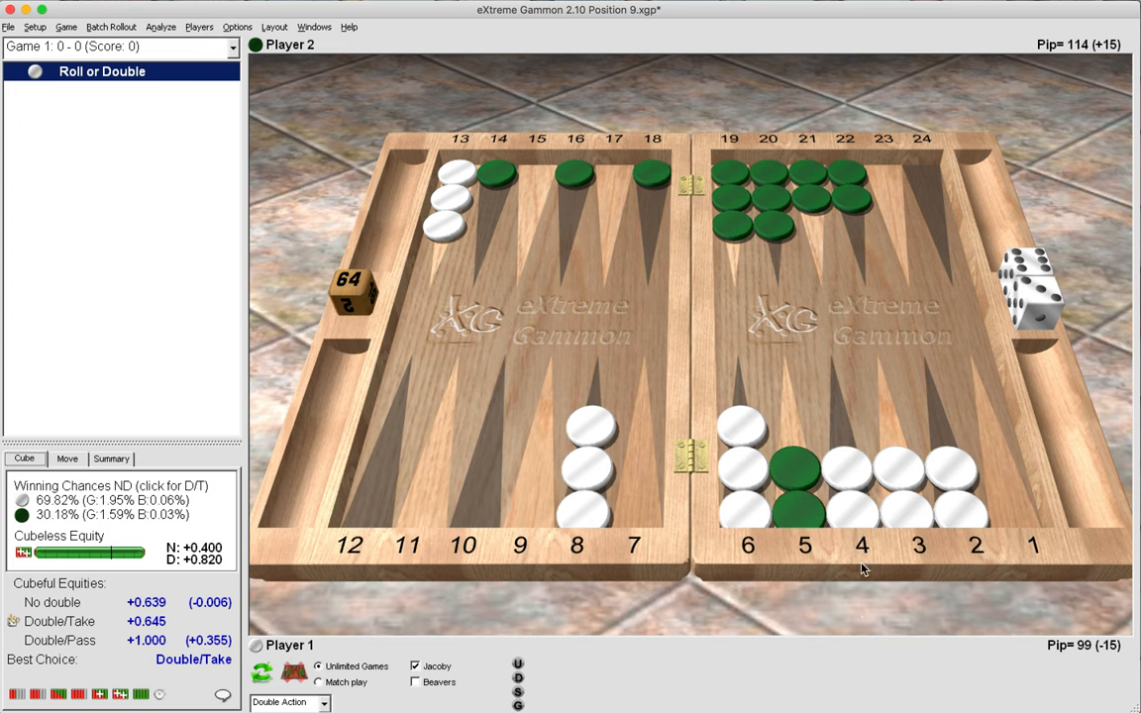
pyautogui.moveTo(820, 634)
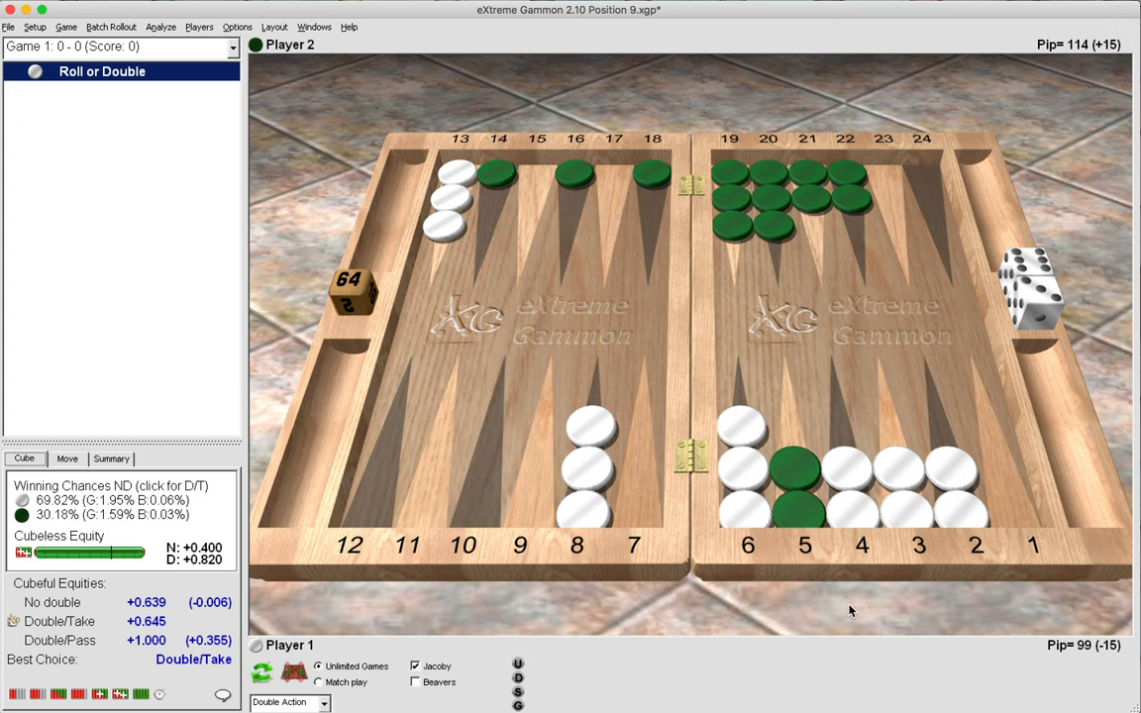
pyautogui.moveTo(788, 579)
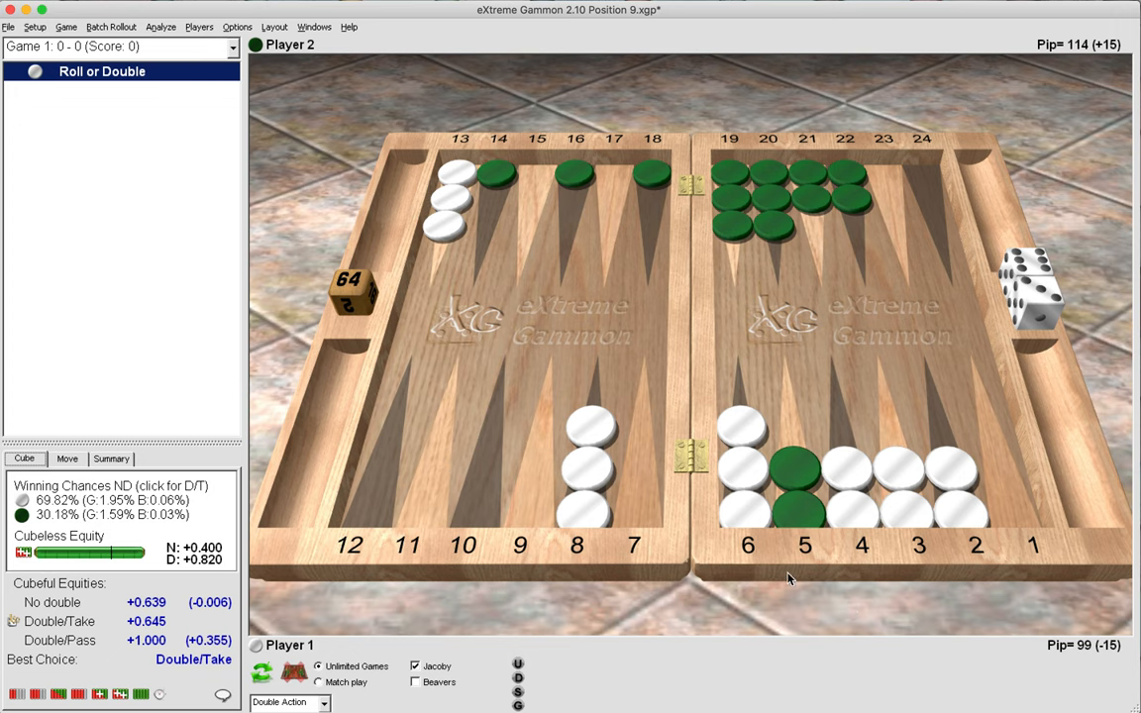
pyautogui.moveTo(610, 475)
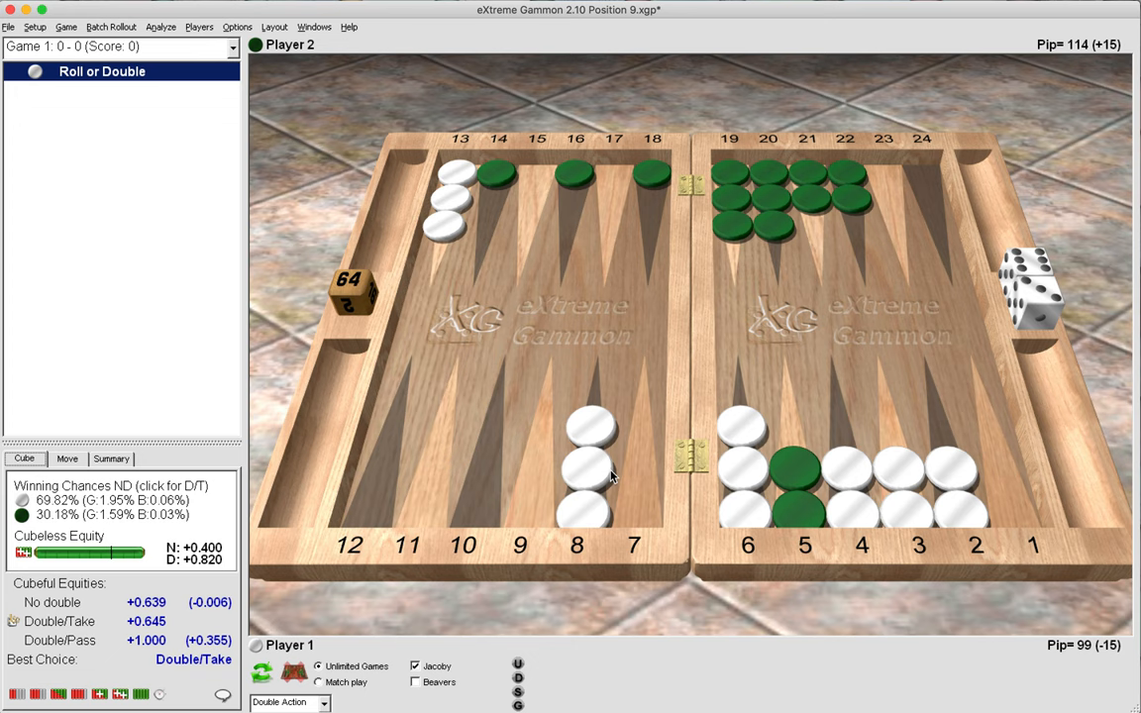
pyautogui.moveTo(513, 265)
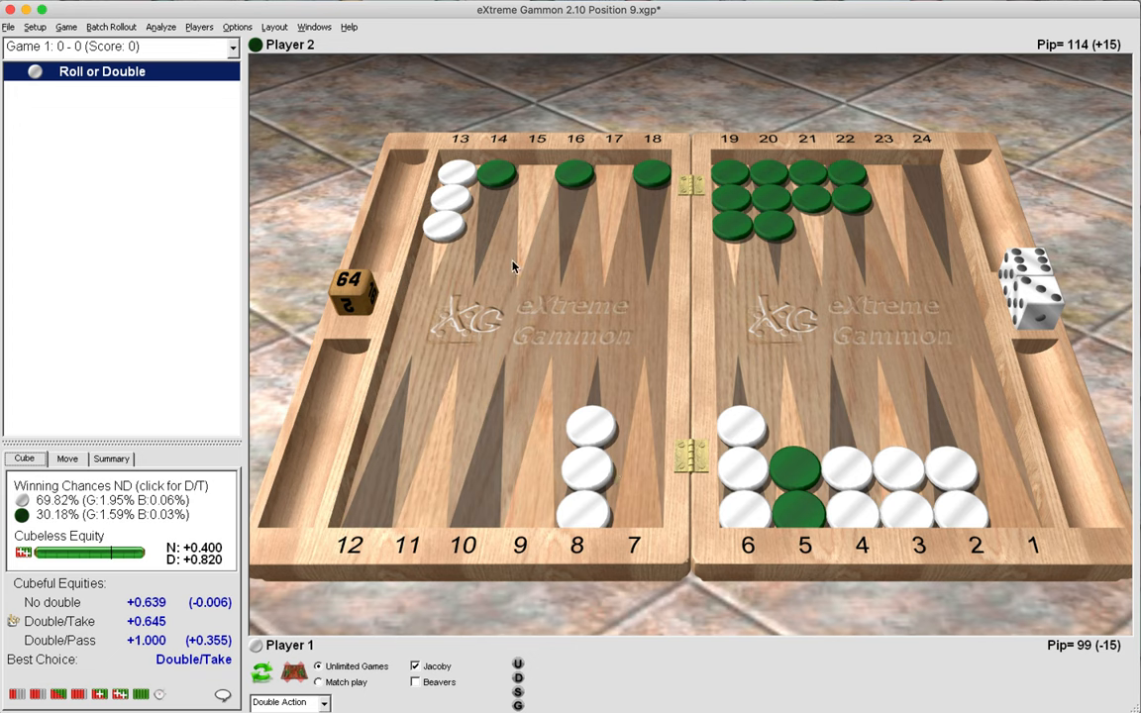
pyautogui.moveTo(776, 622)
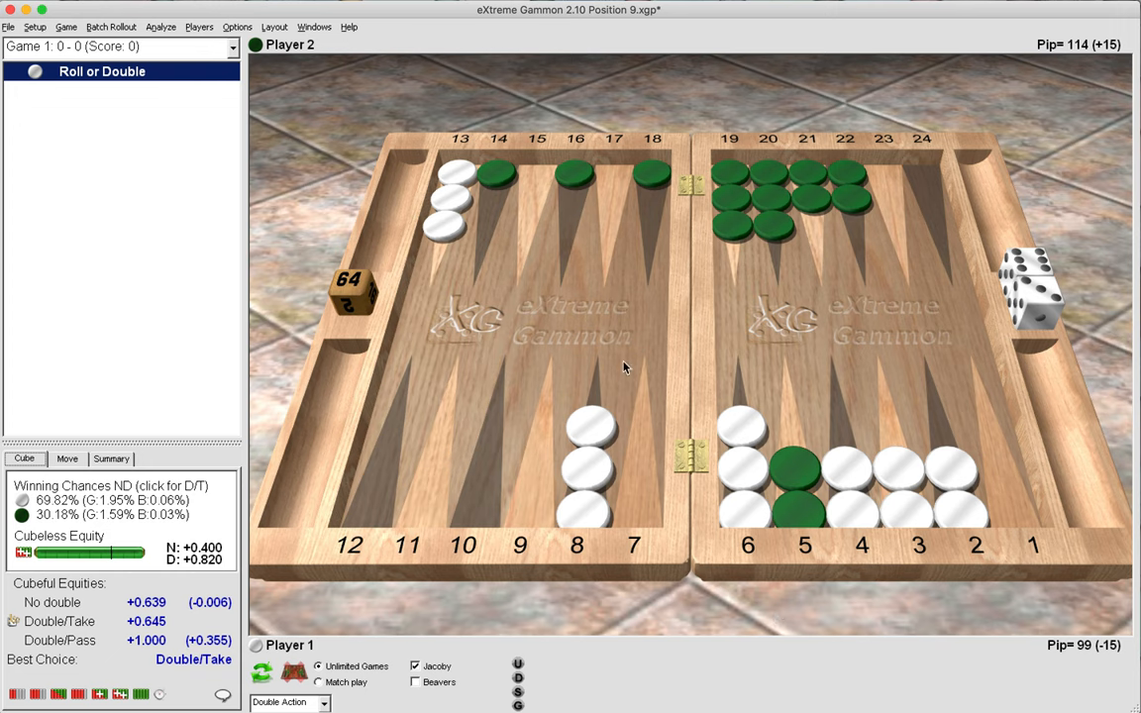
pyautogui.moveTo(595, 372)
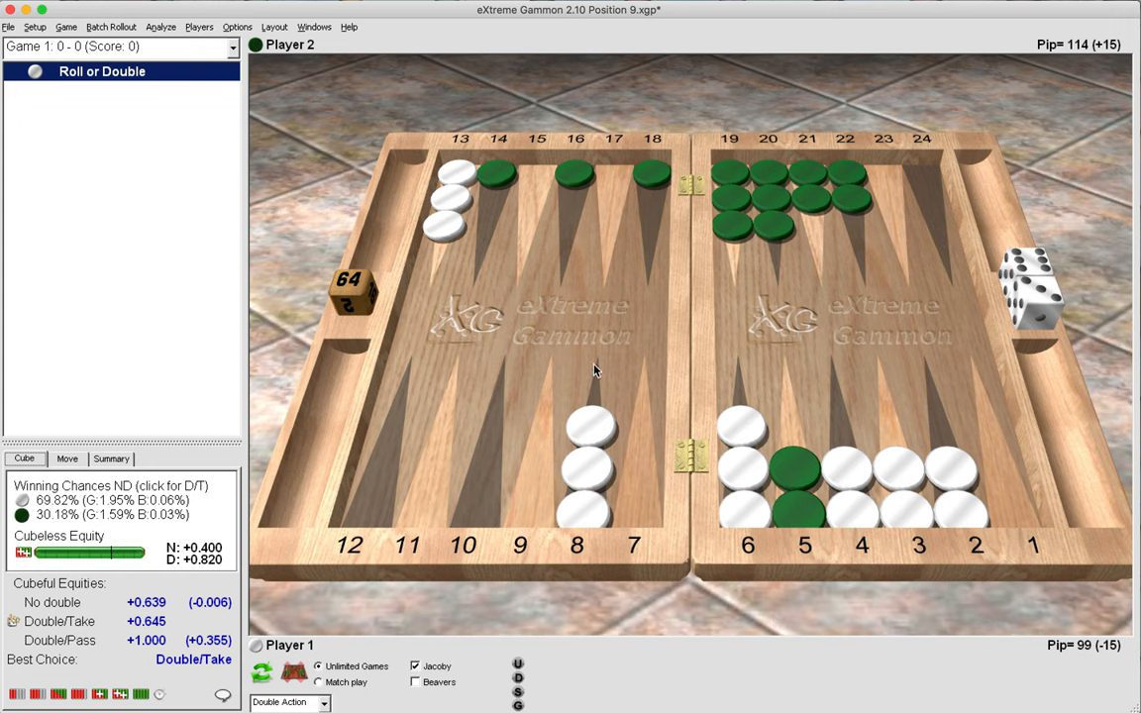
pyautogui.moveTo(597, 443)
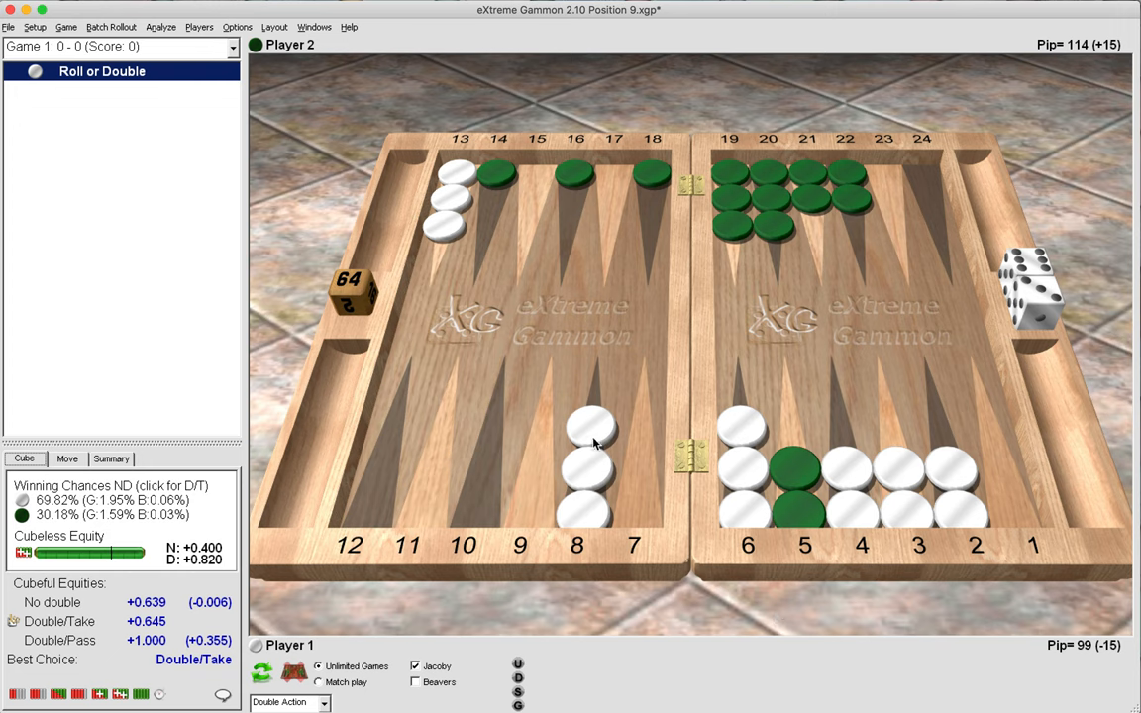
pyautogui.moveTo(796, 646)
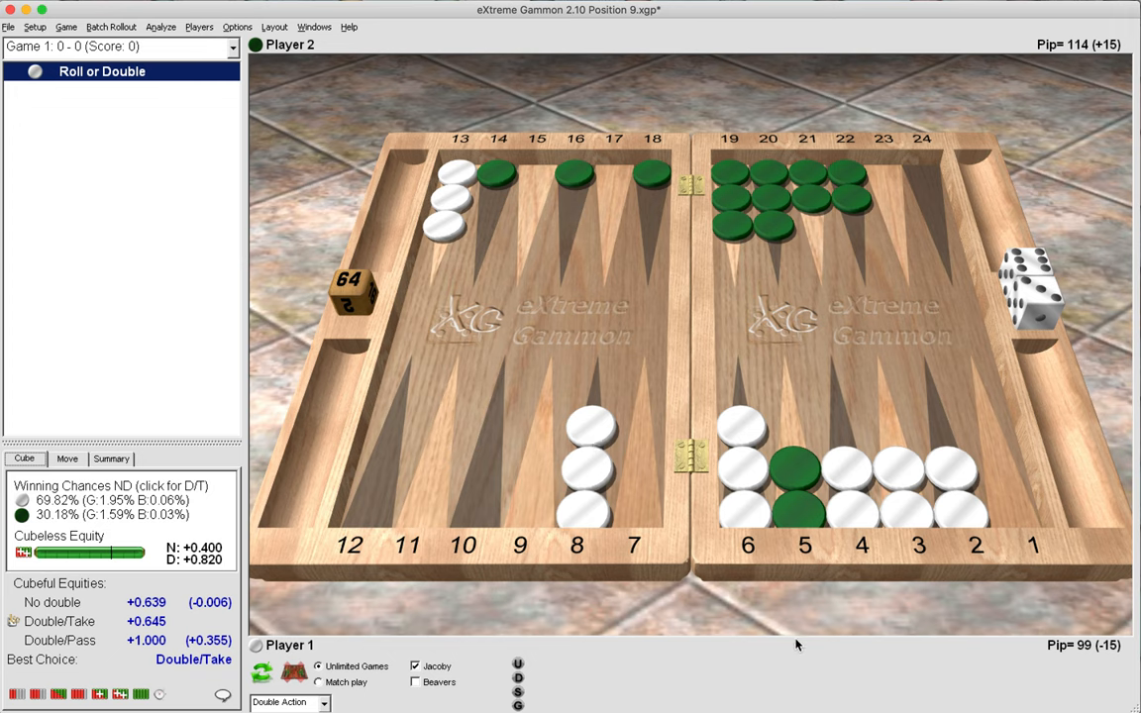
pyautogui.moveTo(515, 293)
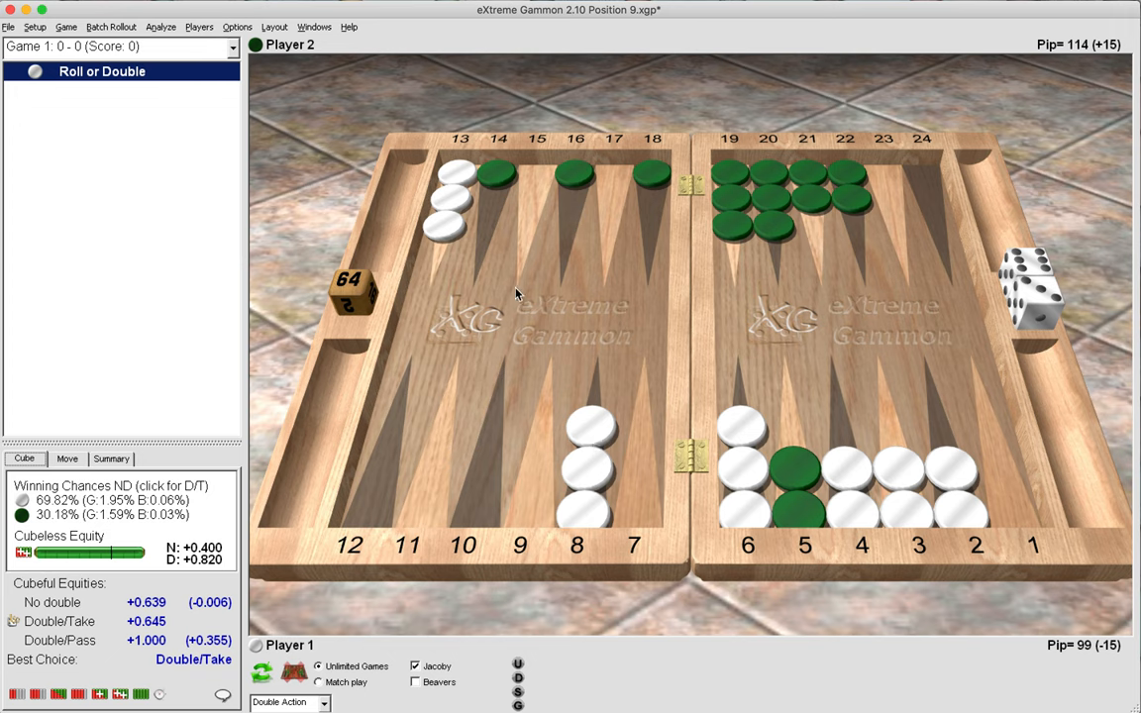
pyautogui.moveTo(513, 293)
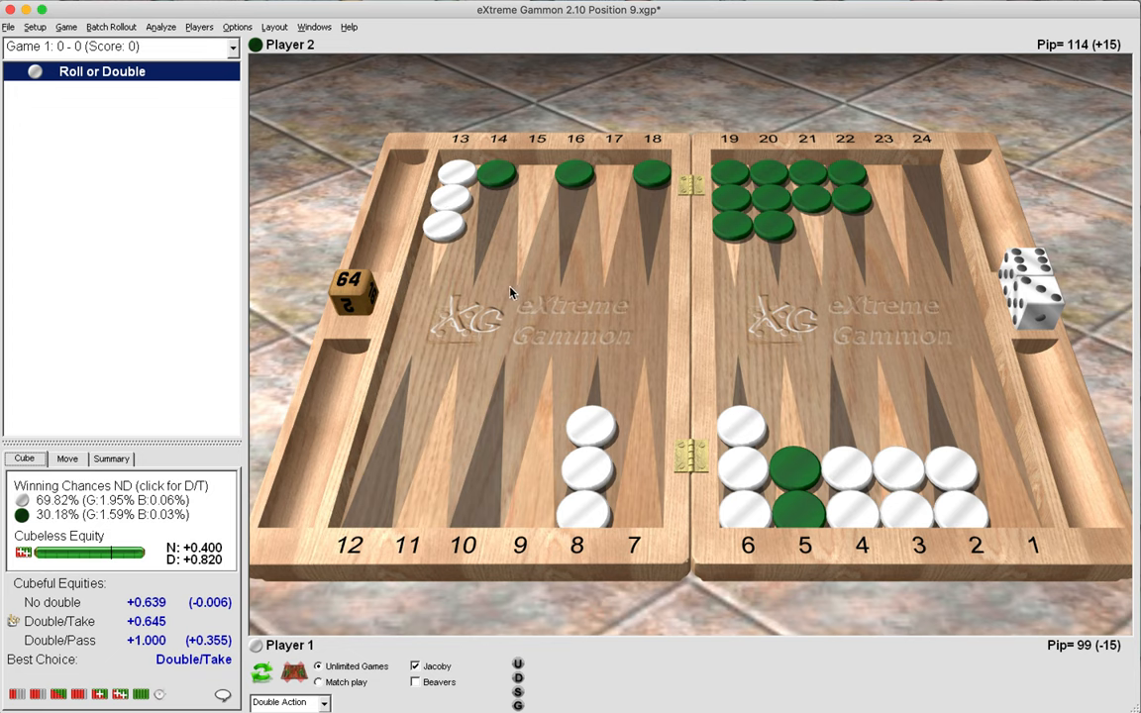
pyautogui.moveTo(685, 432)
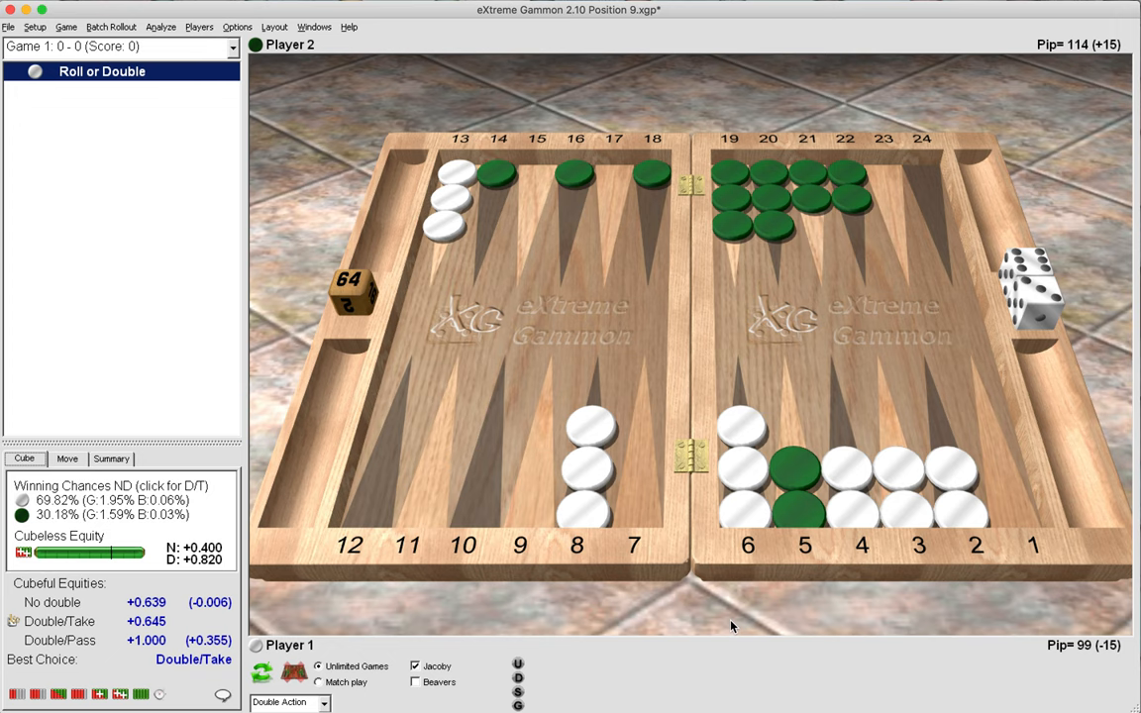
pyautogui.moveTo(444, 297)
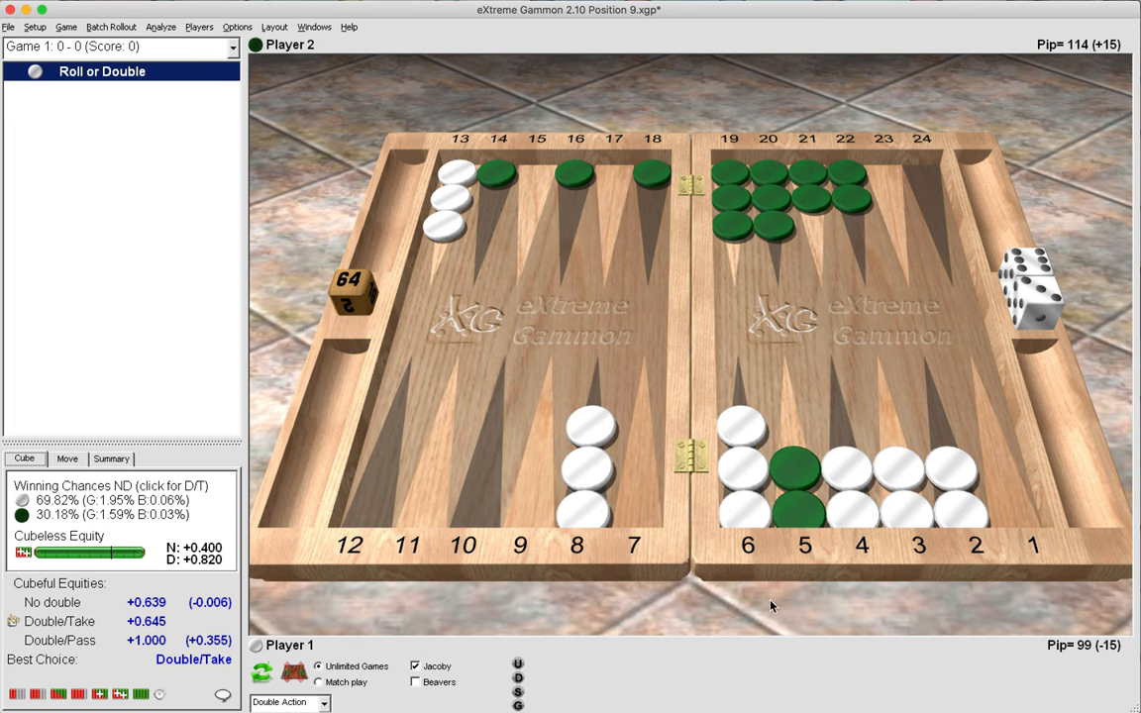
pyautogui.moveTo(663, 569)
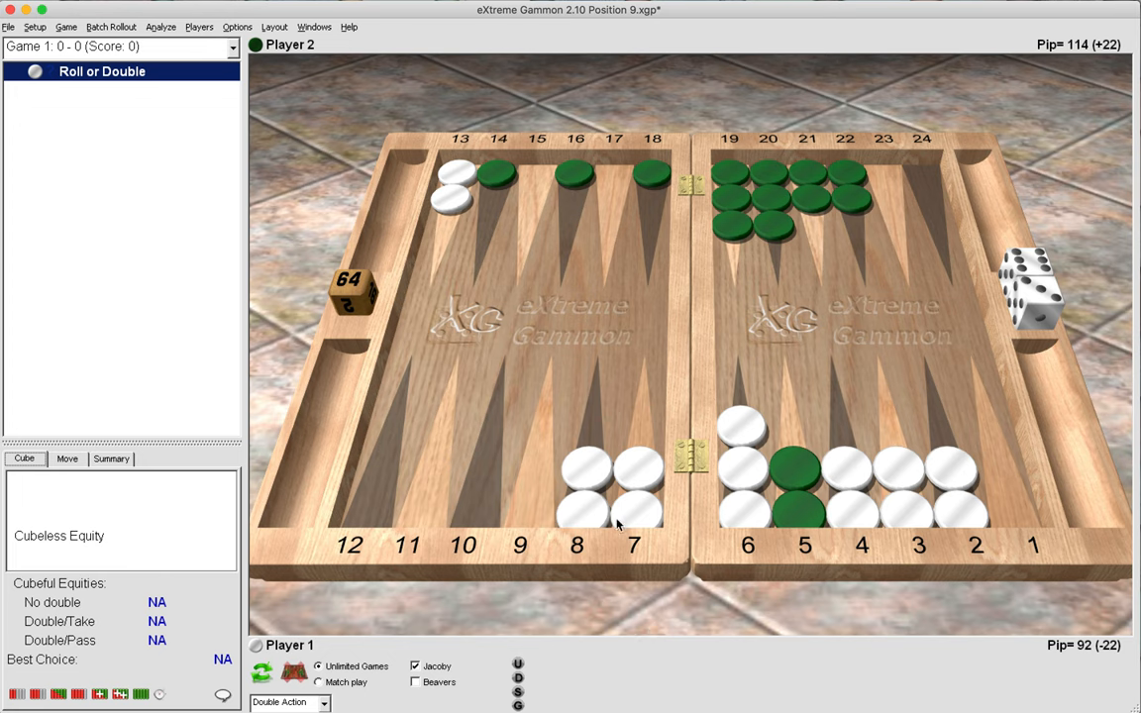
pyautogui.moveTo(721, 525)
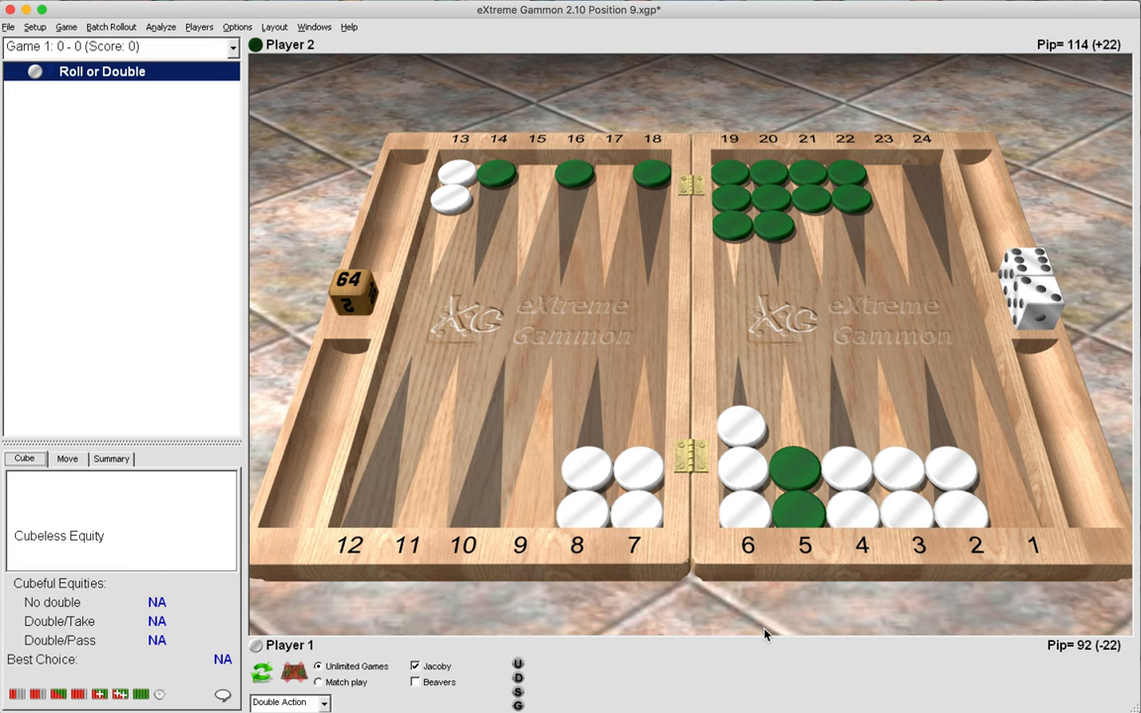
pyautogui.moveTo(588, 406)
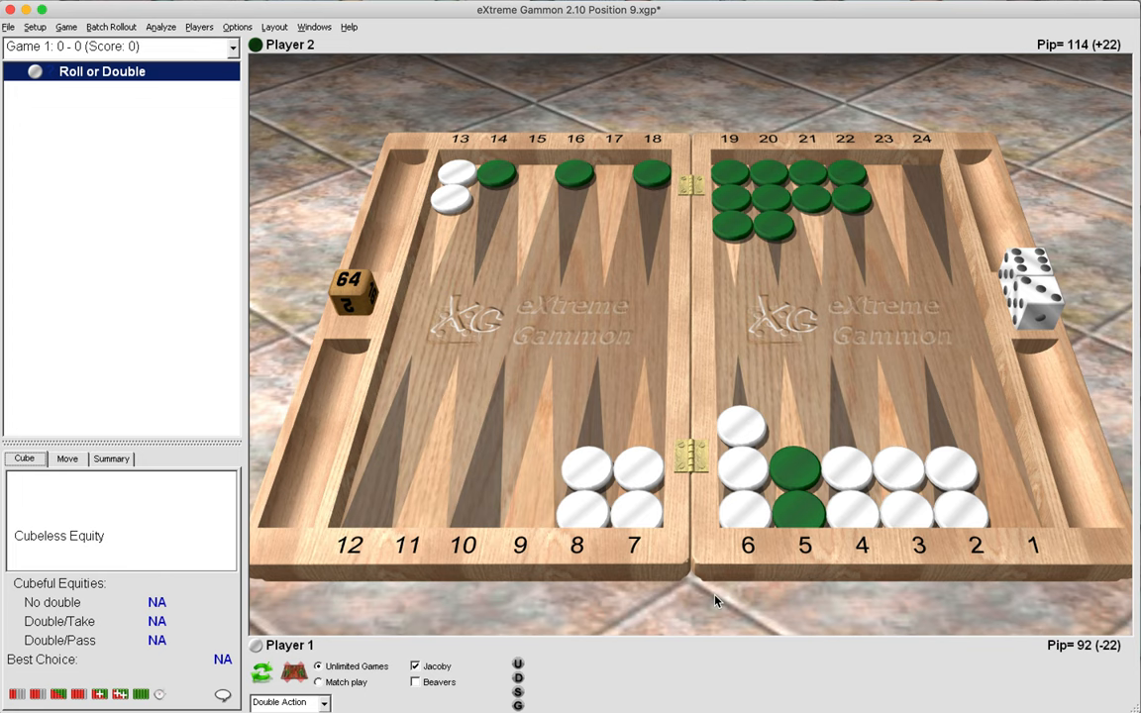
pyautogui.moveTo(654, 487)
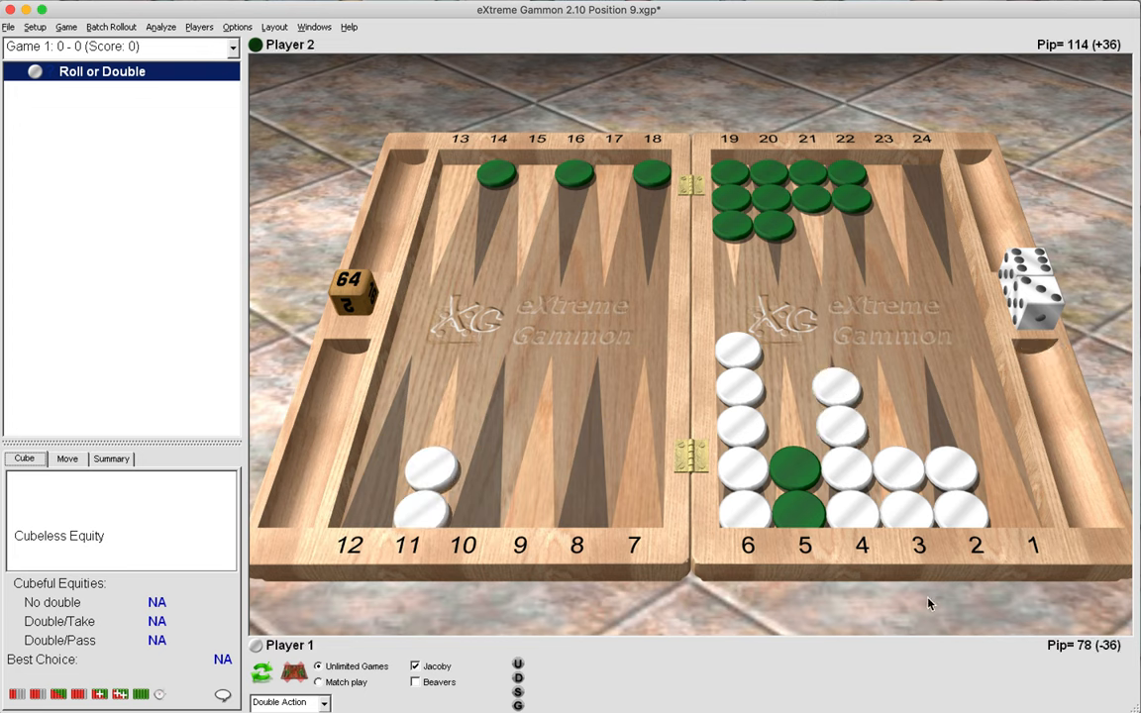
pyautogui.moveTo(1050, 677)
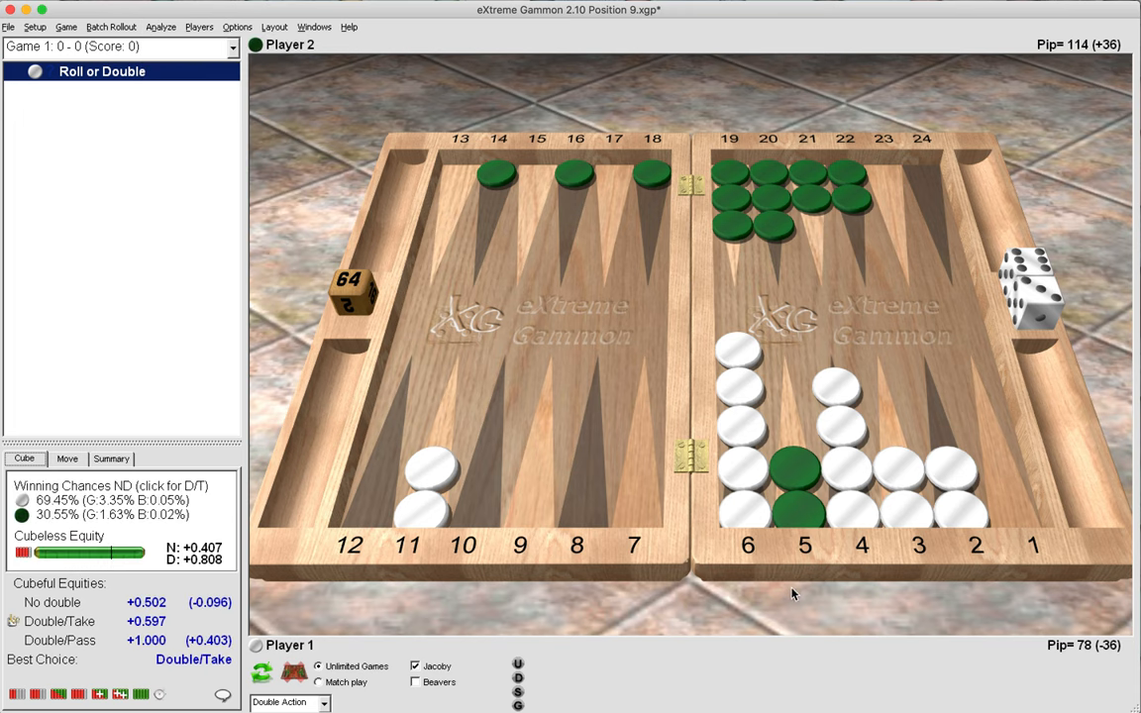
pyautogui.moveTo(860, 620)
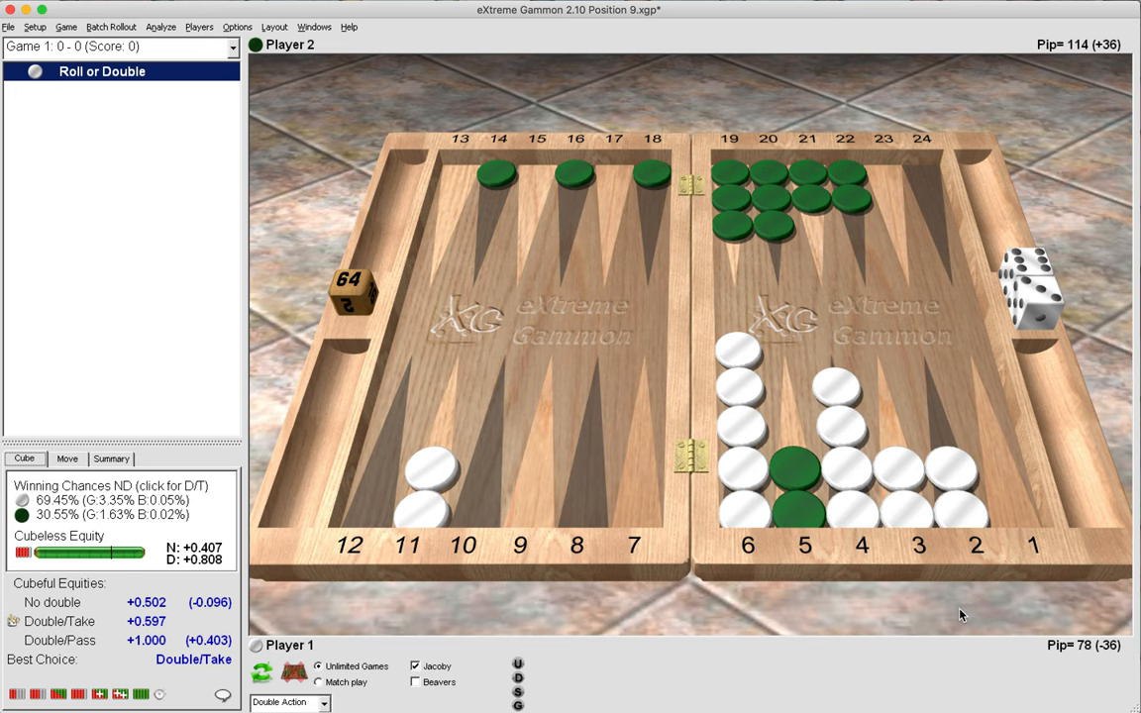
pyautogui.moveTo(598, 527)
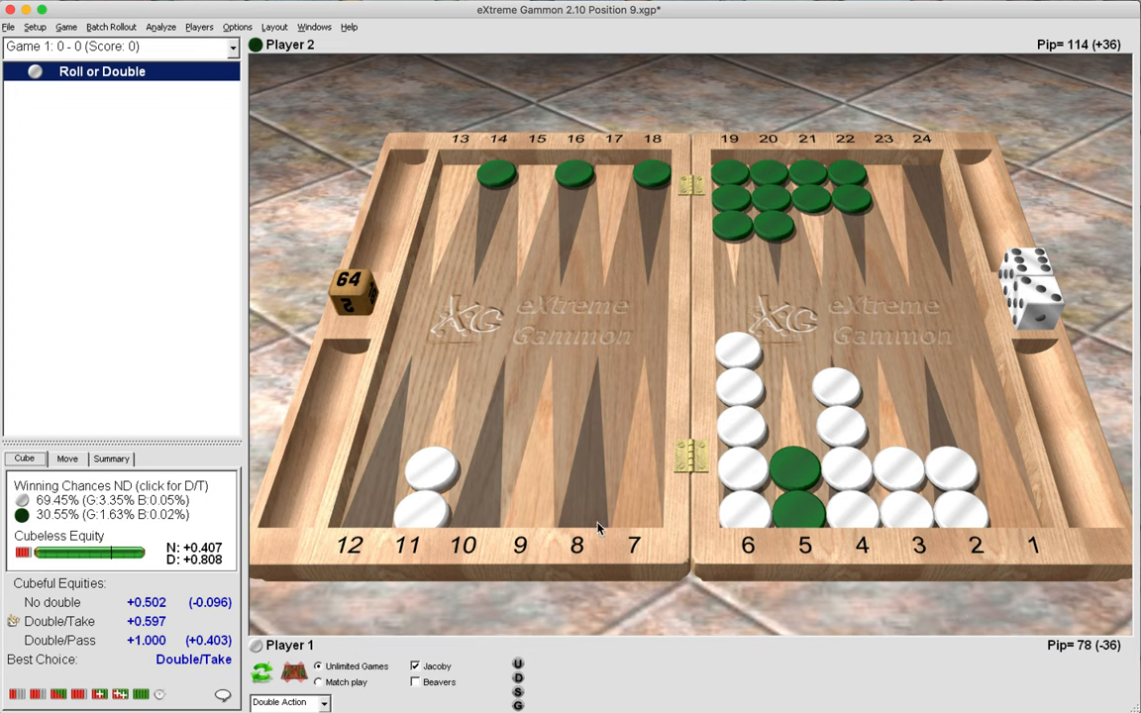
pyautogui.moveTo(428, 476)
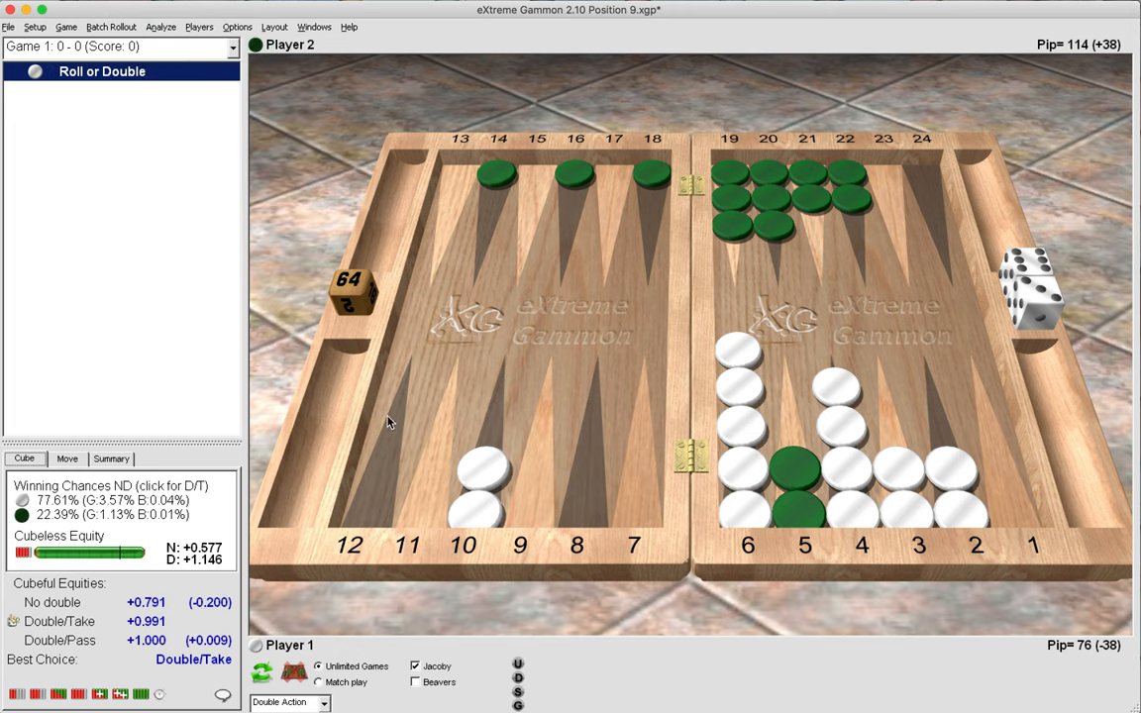
pyautogui.moveTo(131, 690)
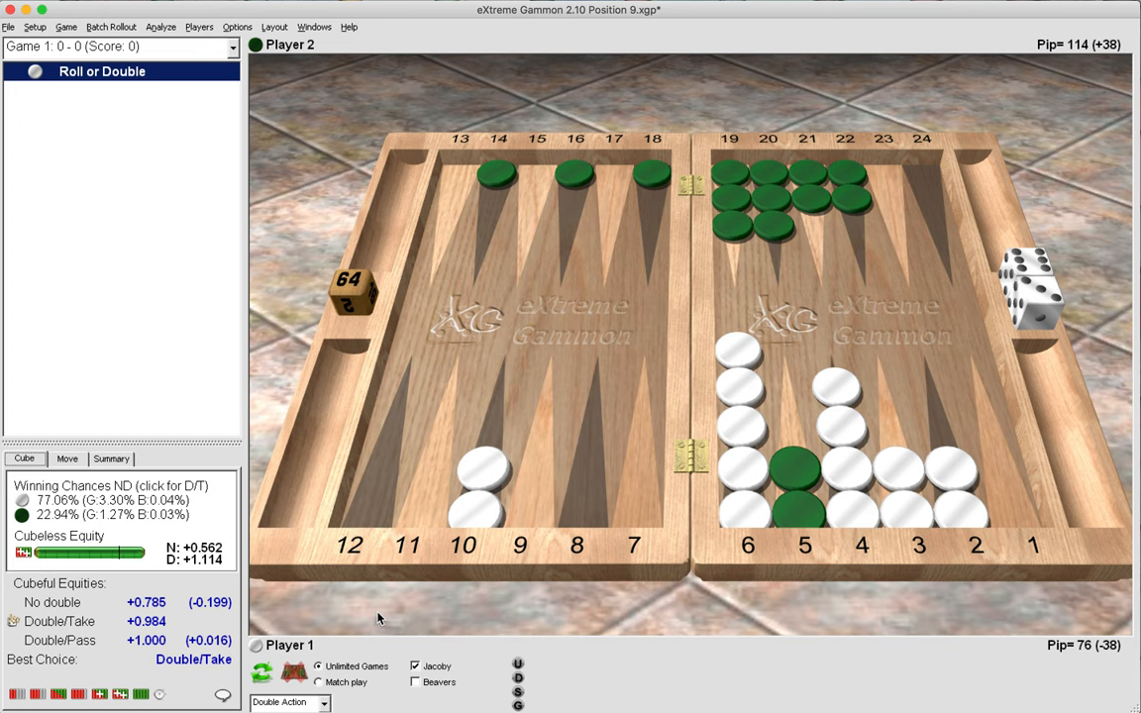
pyautogui.moveTo(416, 507)
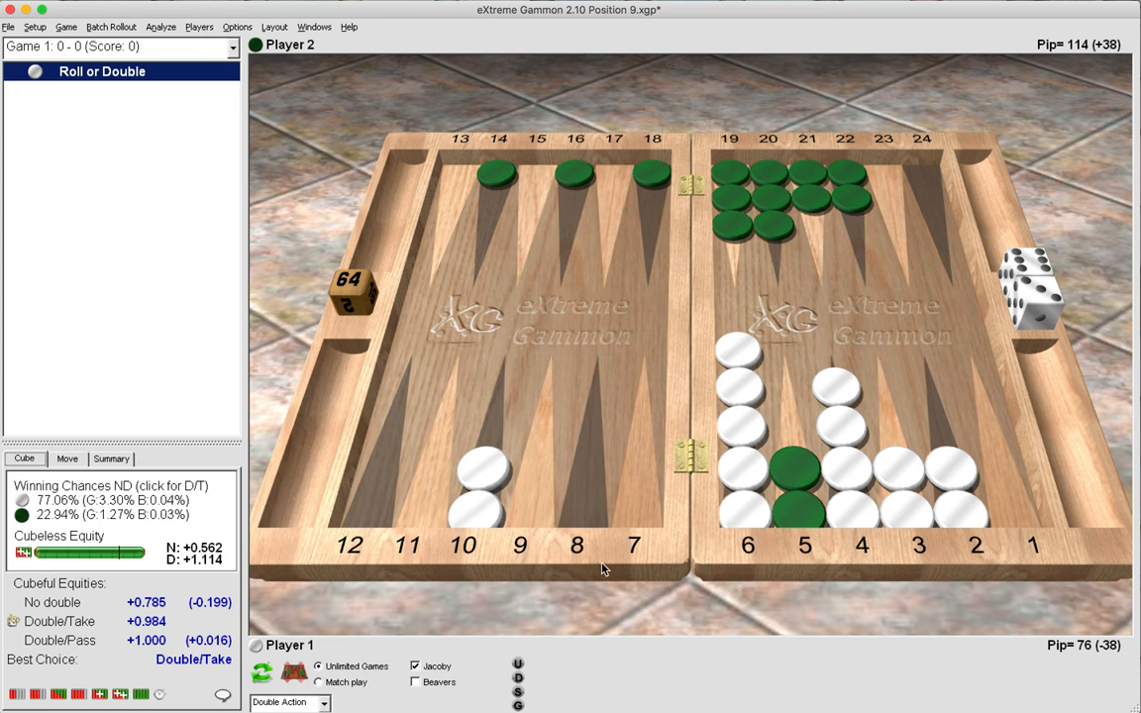
pyautogui.moveTo(594, 591)
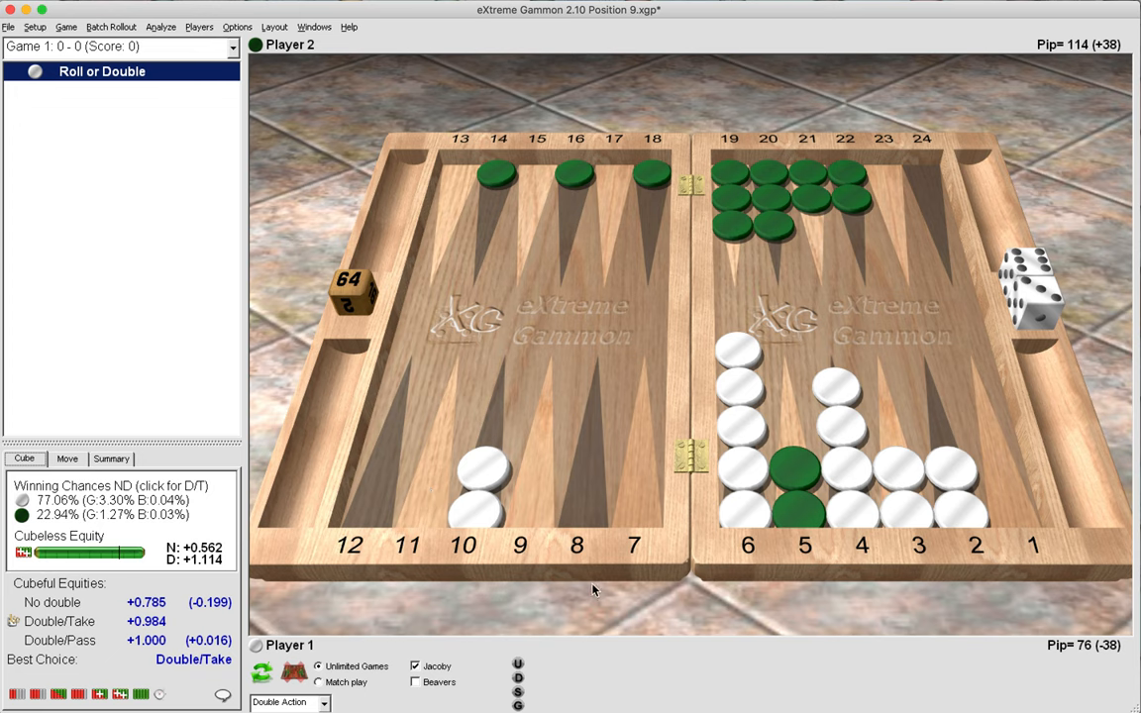
pyautogui.moveTo(439, 503)
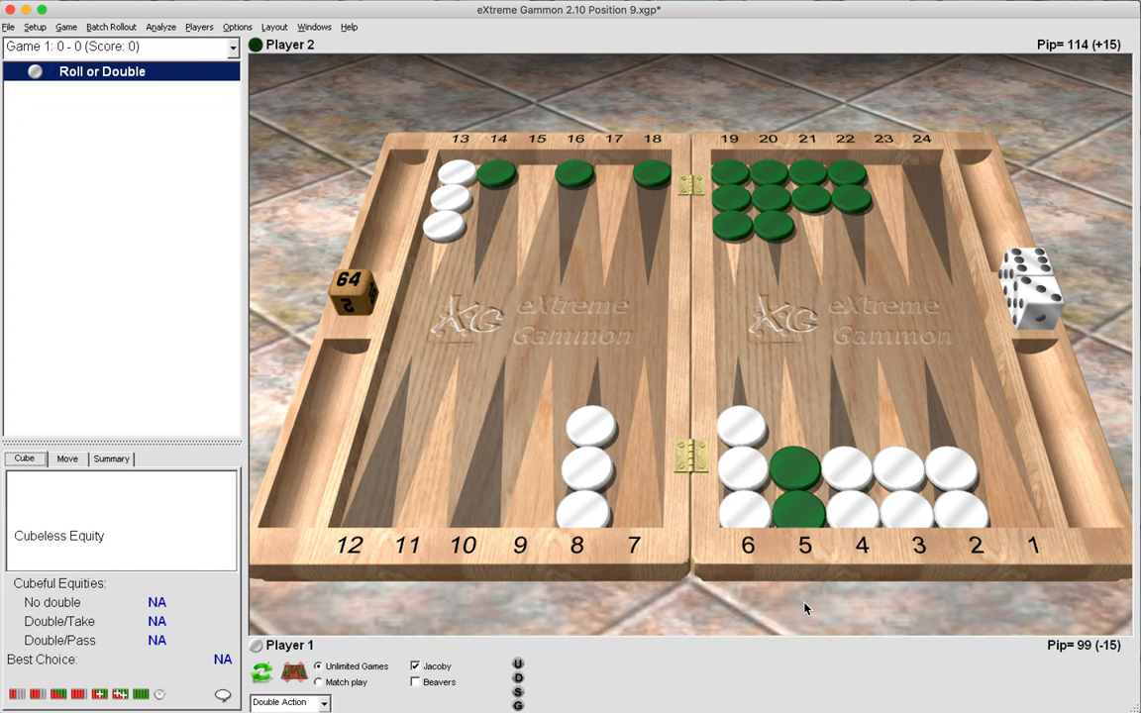
pyautogui.moveTo(856, 626)
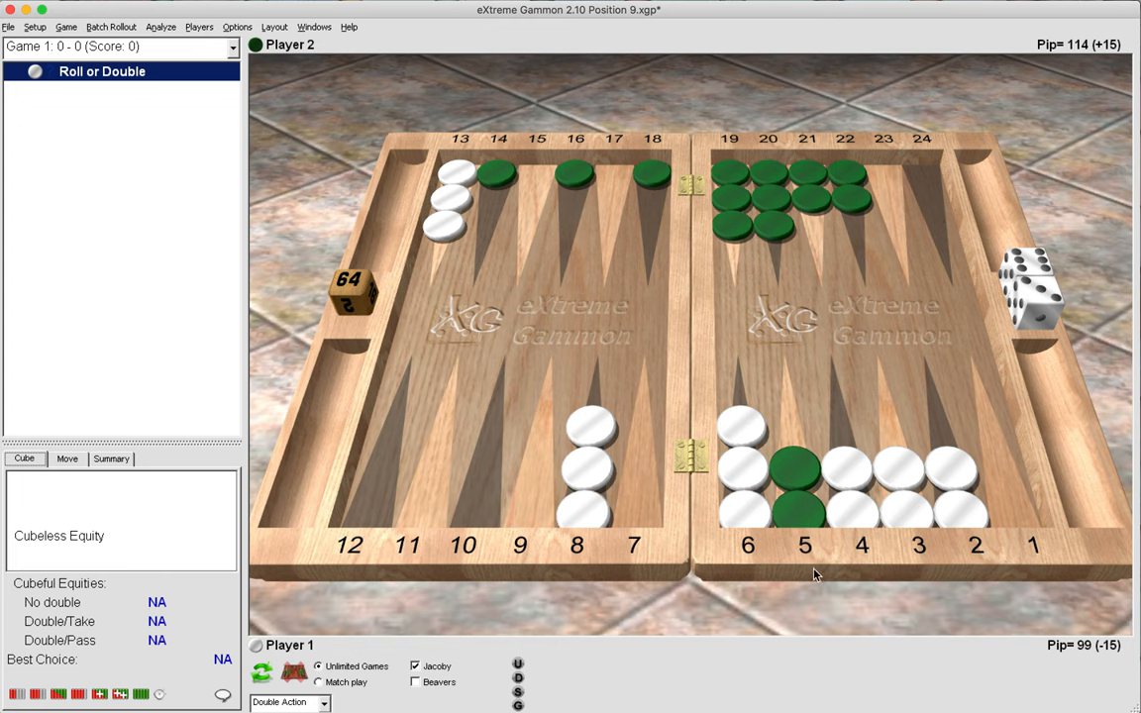
pyautogui.moveTo(733, 630)
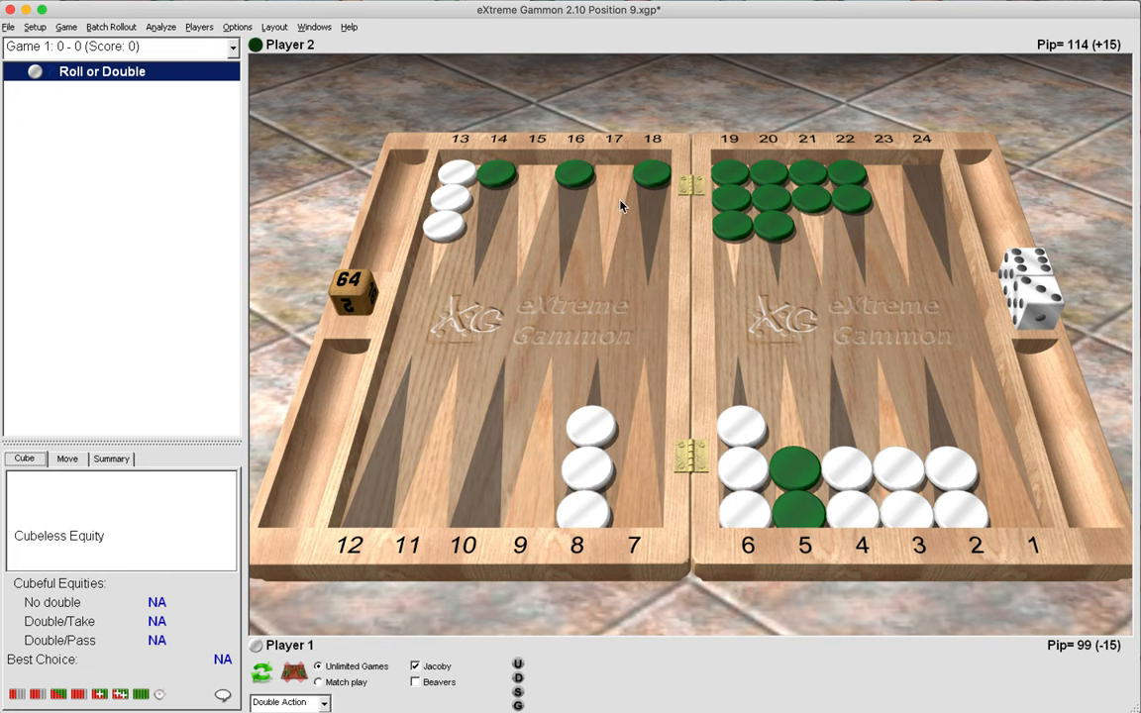
pyautogui.moveTo(504, 186)
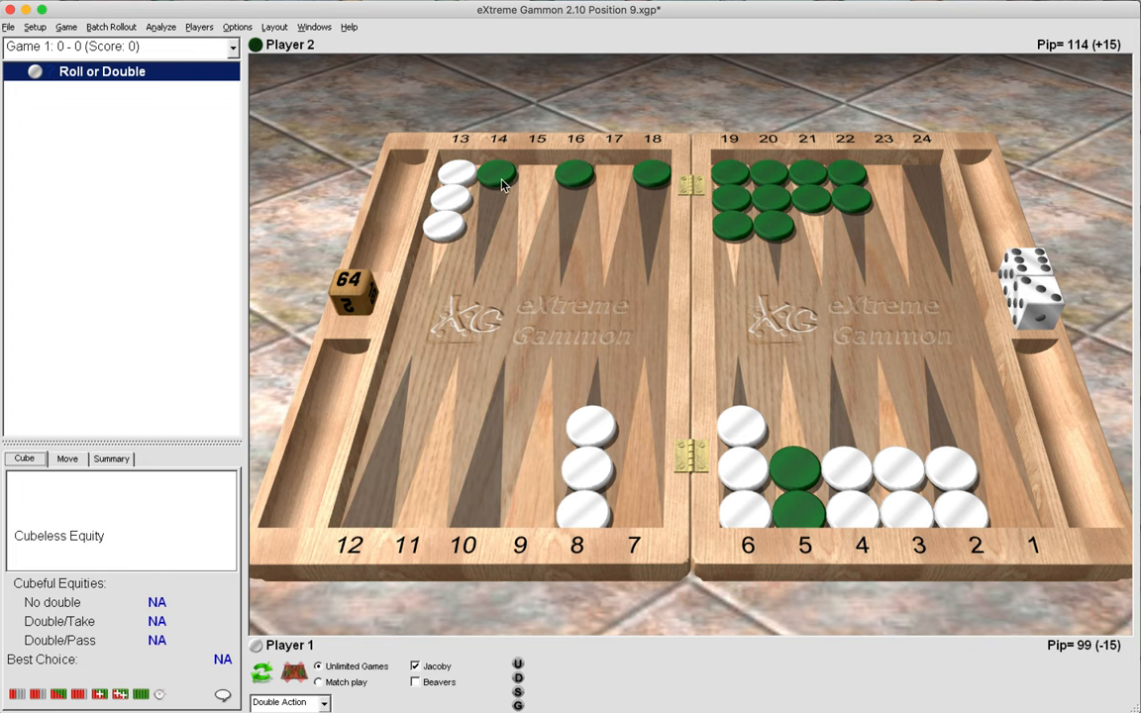
pyautogui.moveTo(553, 210)
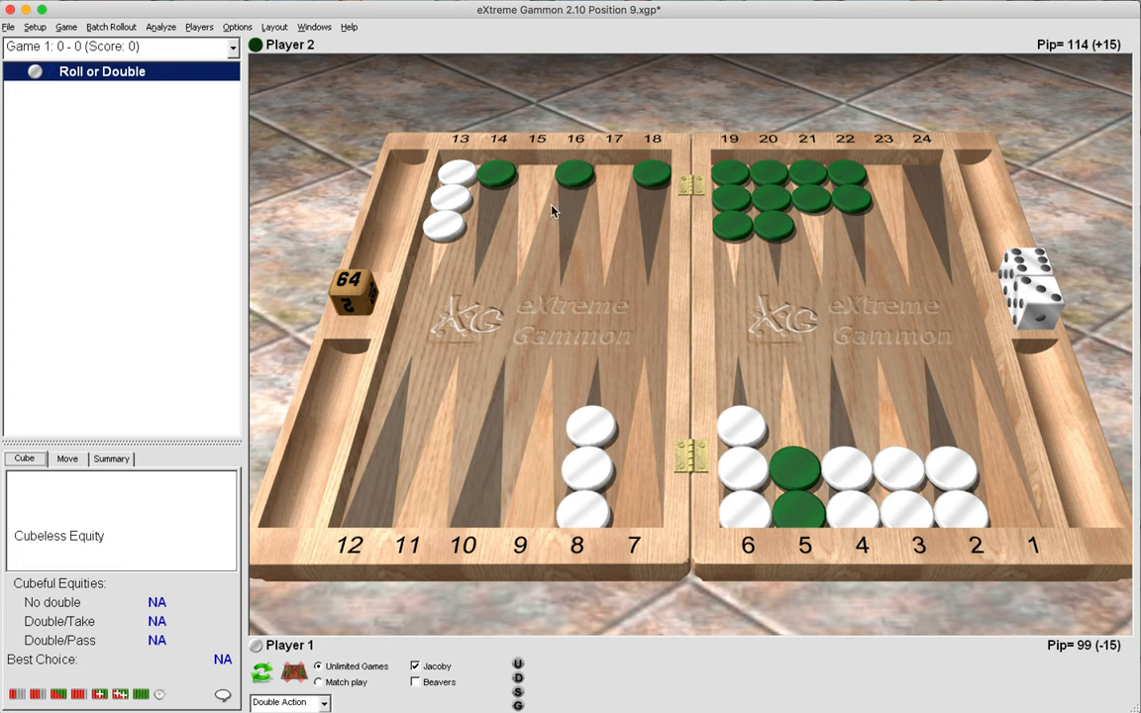
pyautogui.moveTo(902, 202)
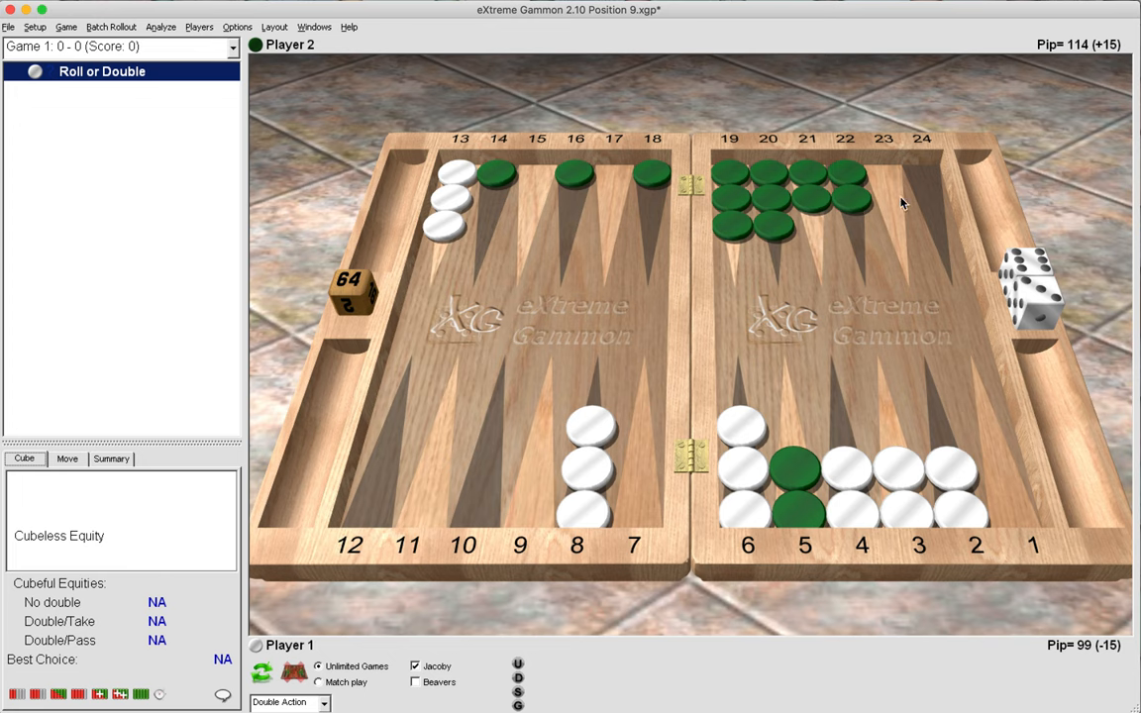
pyautogui.moveTo(840, 582)
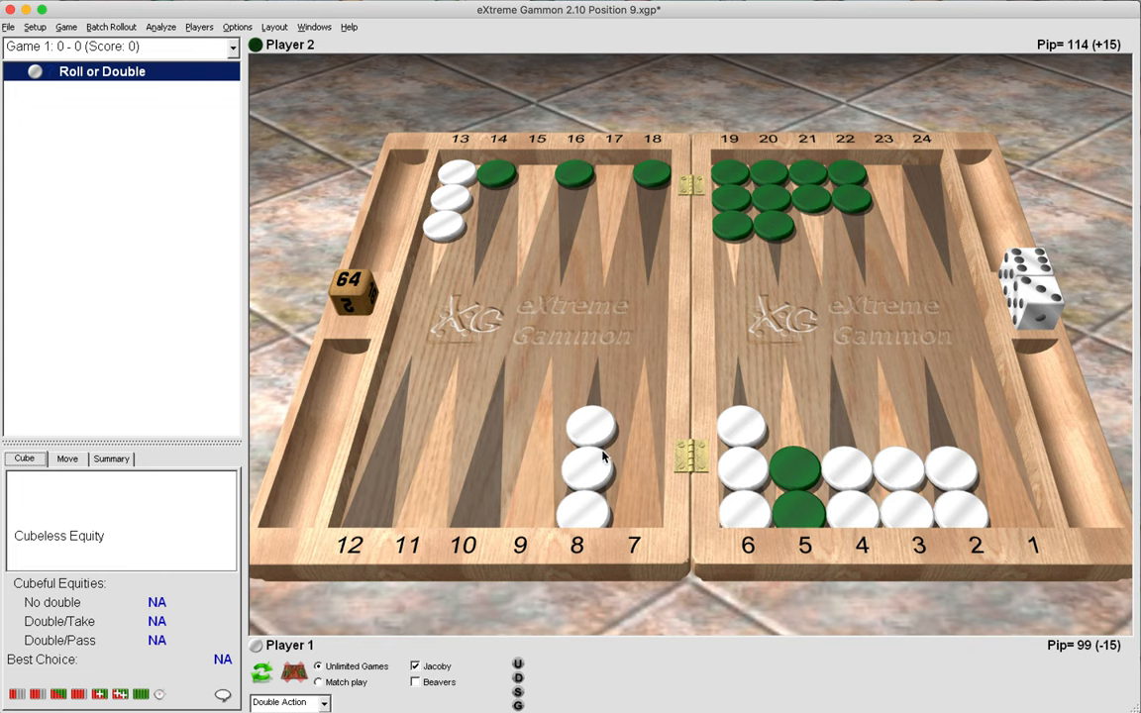
pyautogui.moveTo(505, 389)
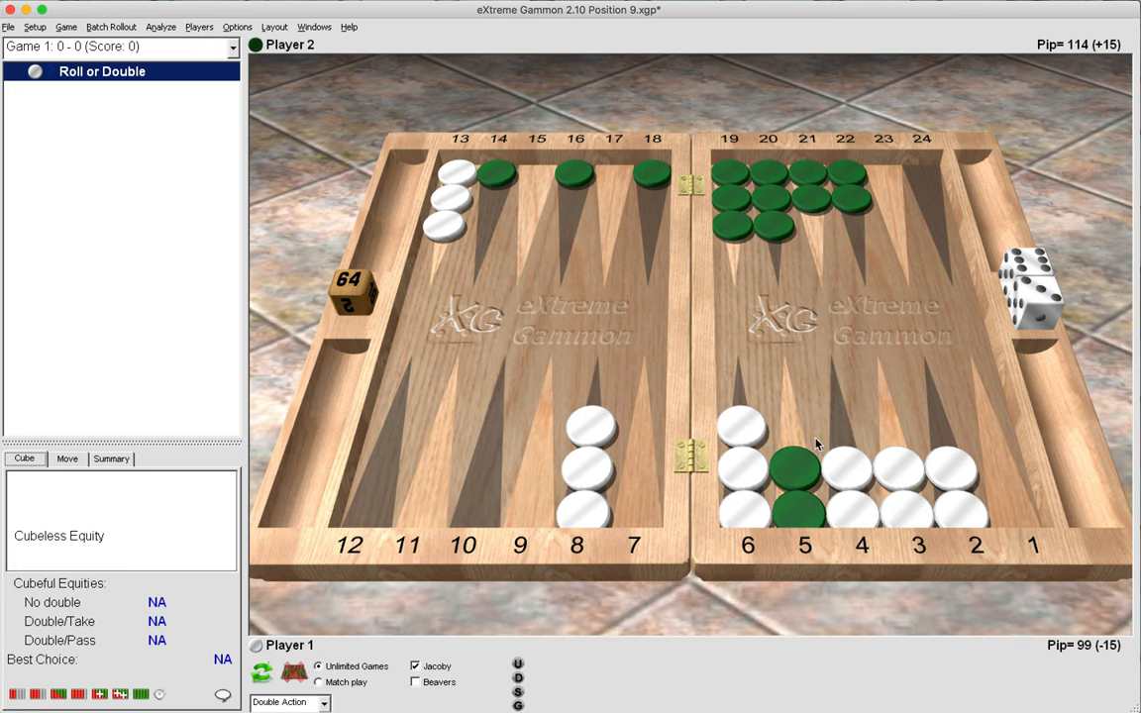
pyautogui.moveTo(848, 587)
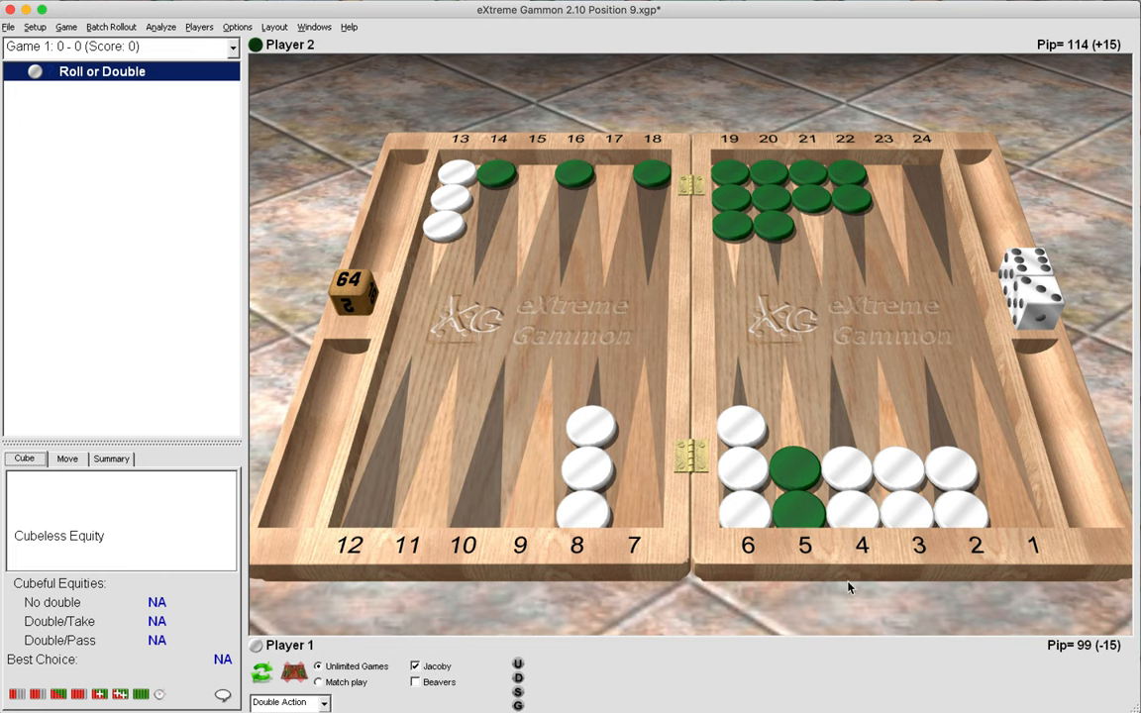
pyautogui.moveTo(824, 539)
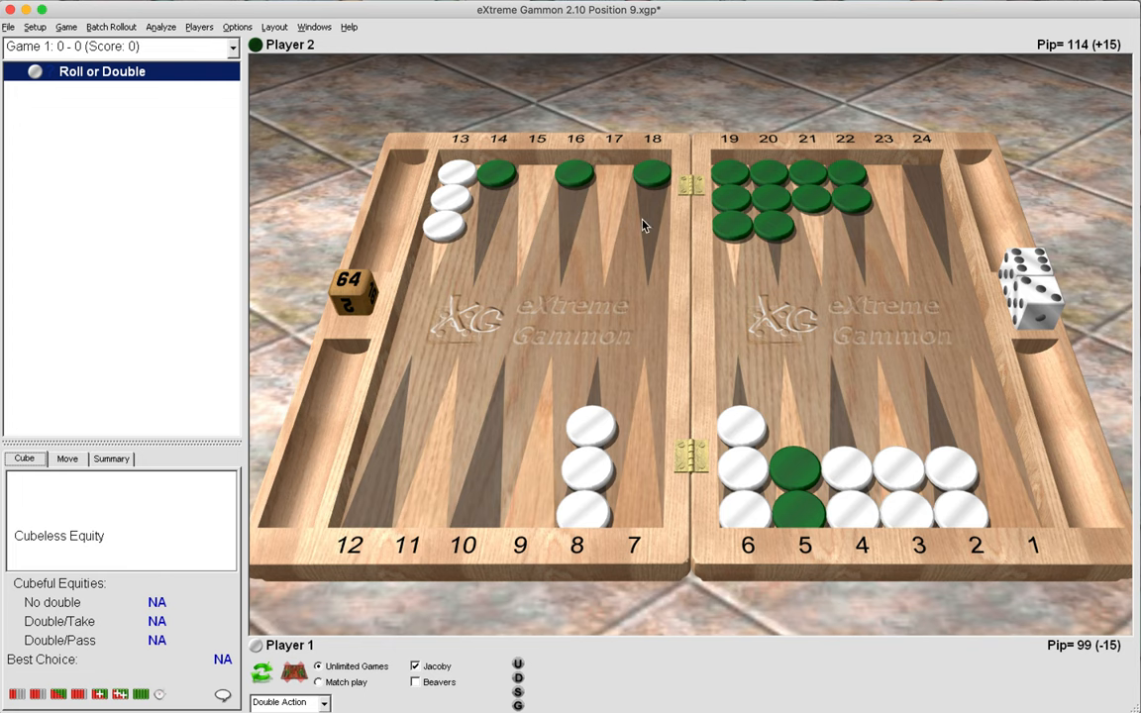
pyautogui.moveTo(847, 206)
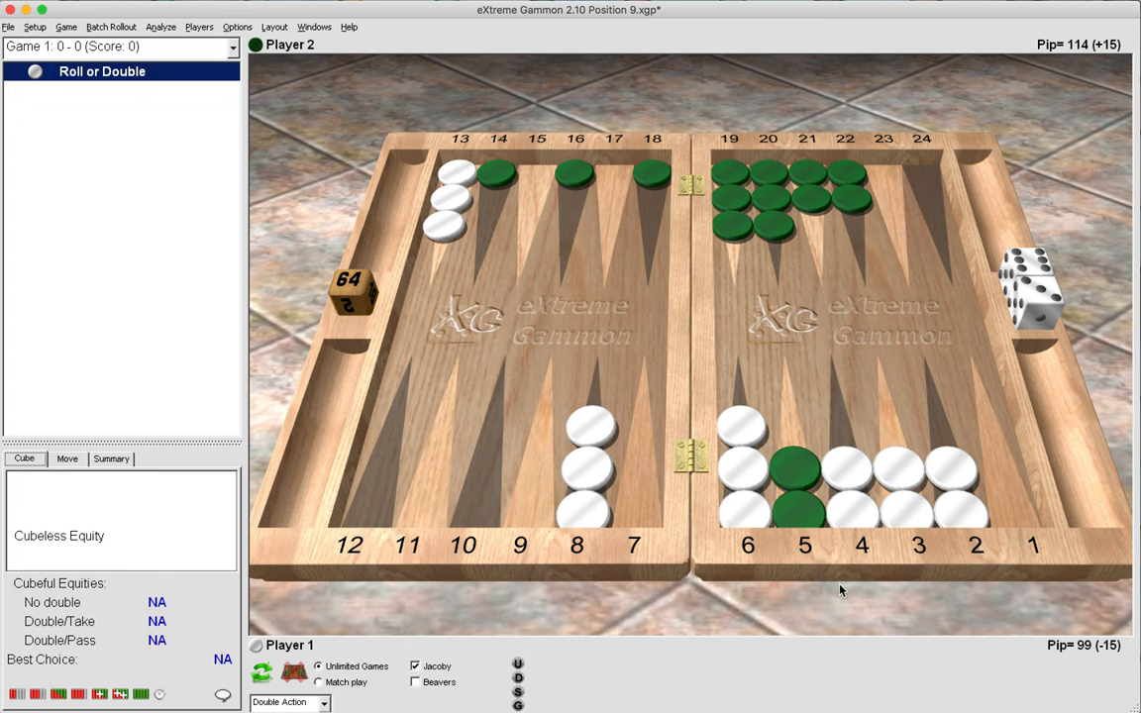
pyautogui.moveTo(703, 256)
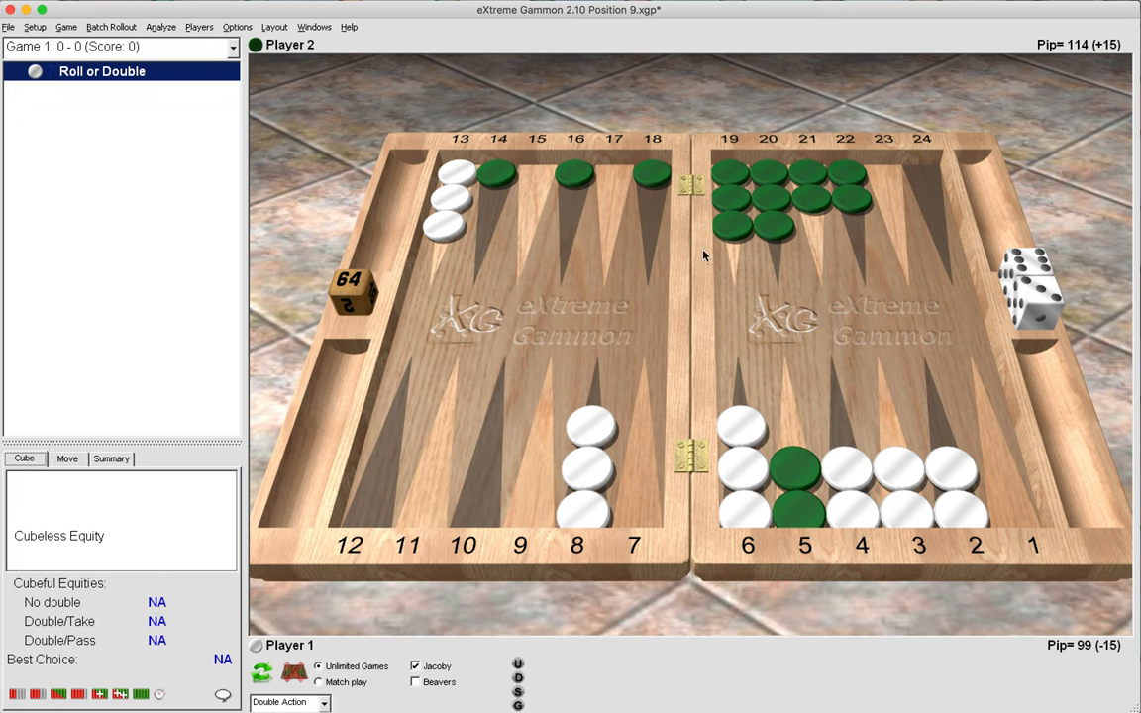
pyautogui.moveTo(703, 255)
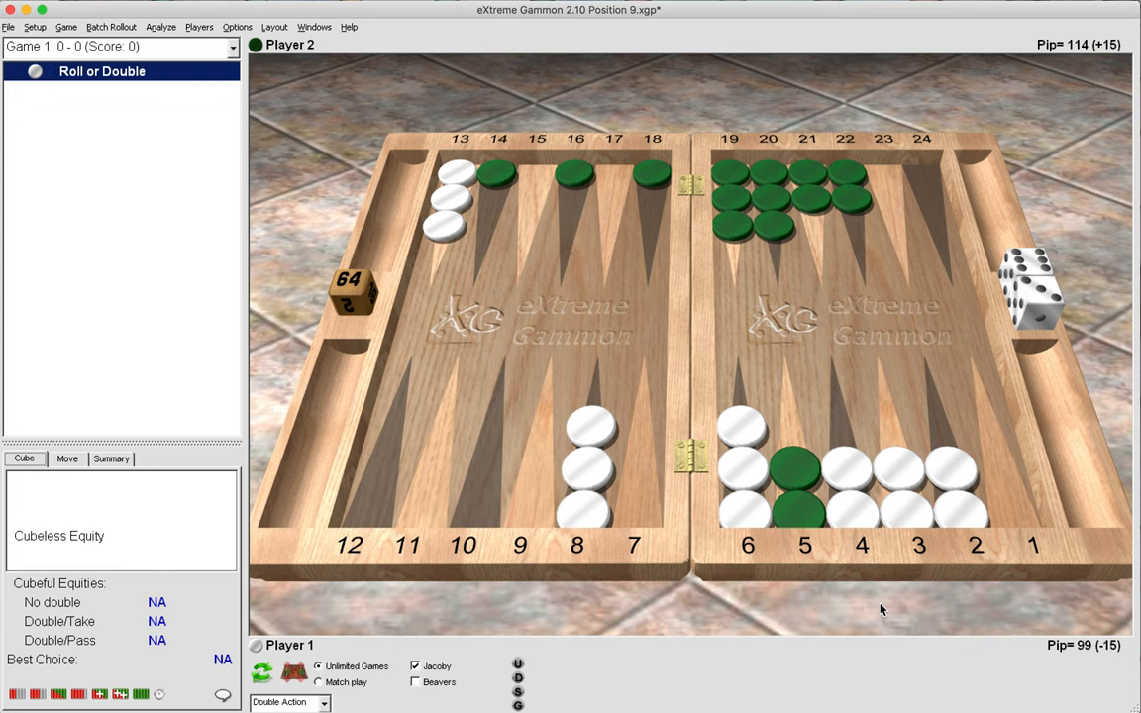
pyautogui.moveTo(888, 638)
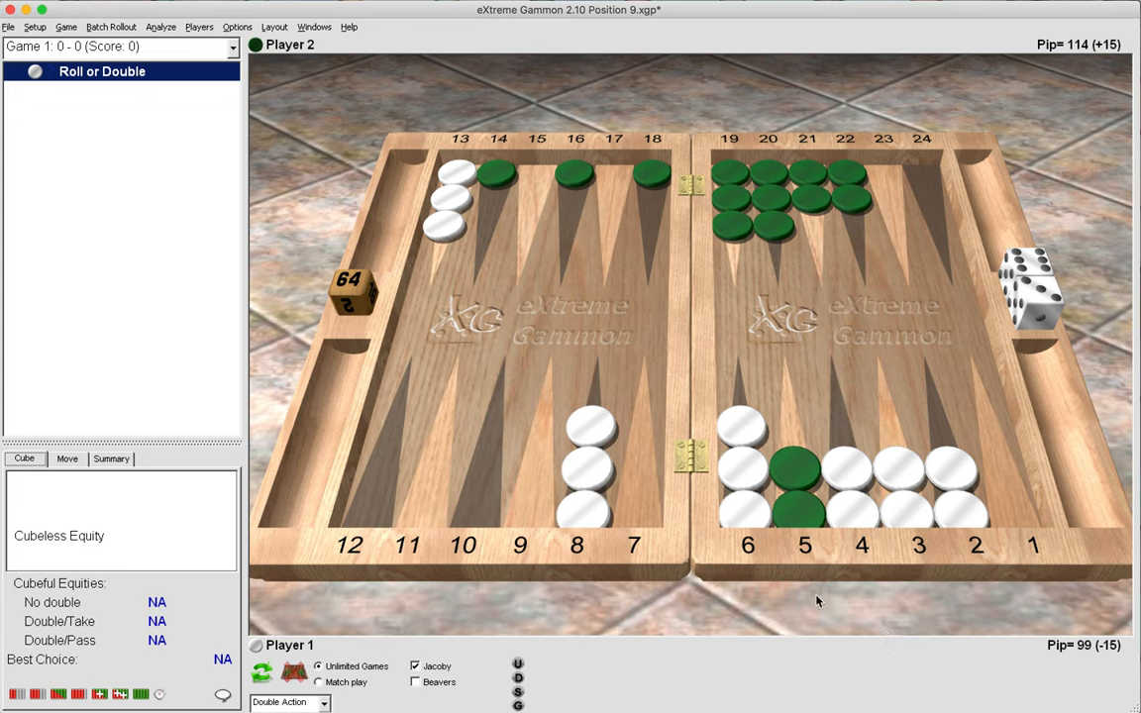
pyautogui.moveTo(808, 564)
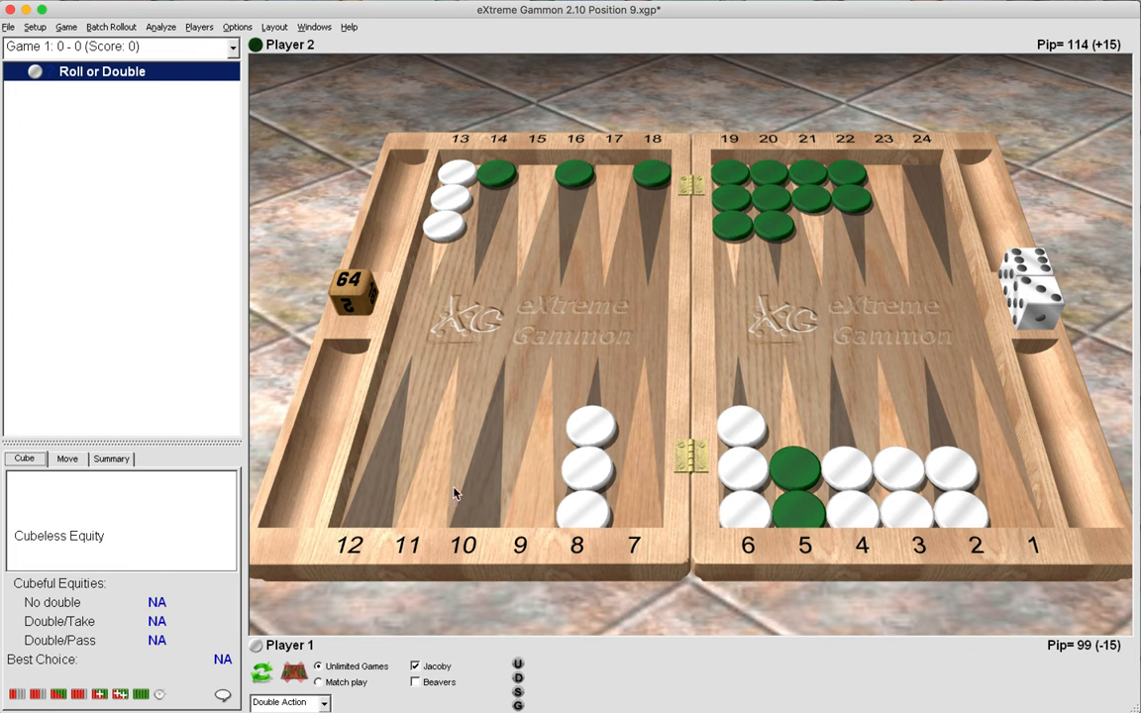
pyautogui.moveTo(443, 474)
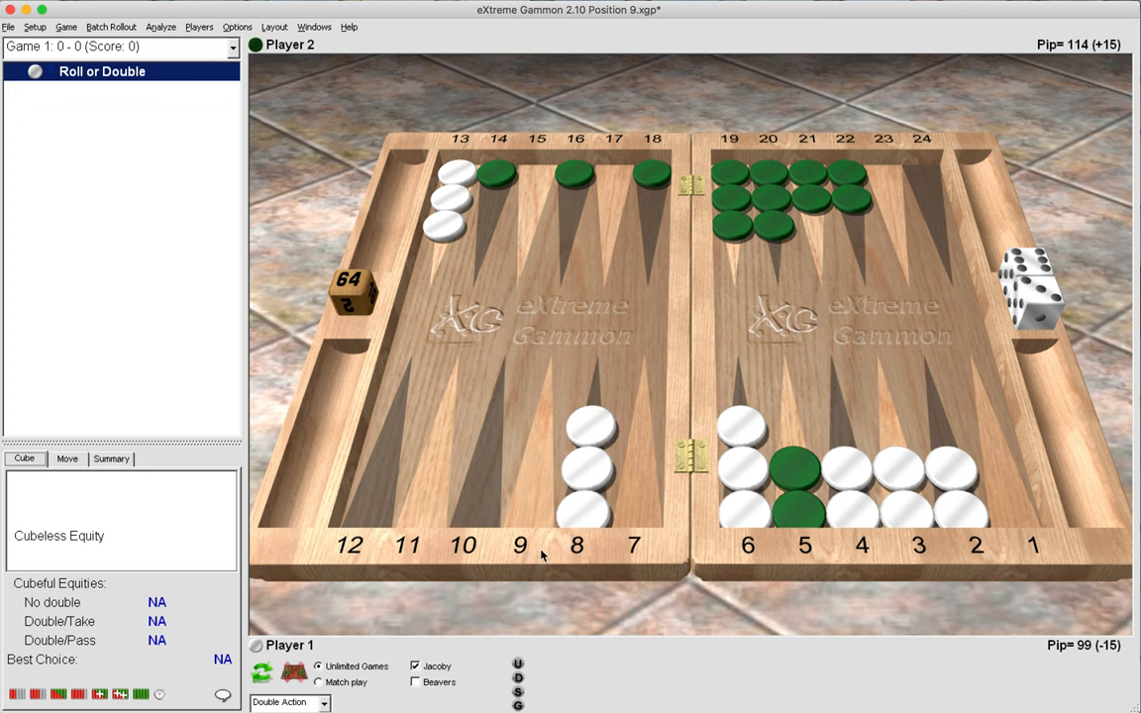
pyautogui.moveTo(664, 598)
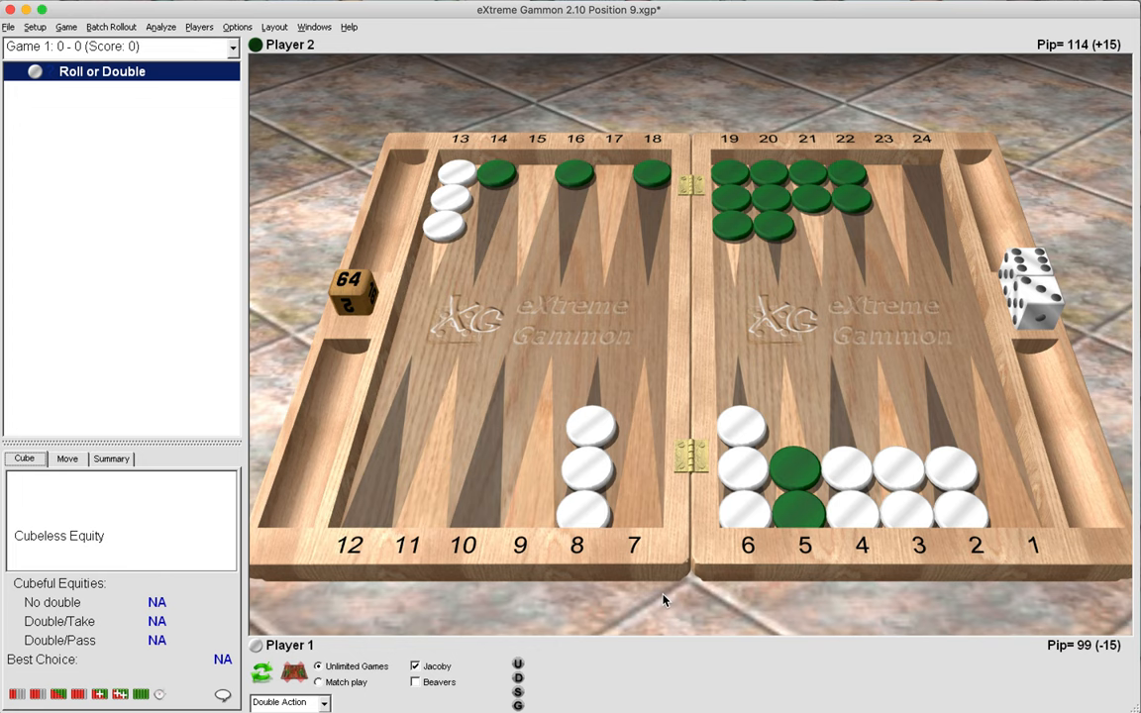
pyautogui.moveTo(808, 636)
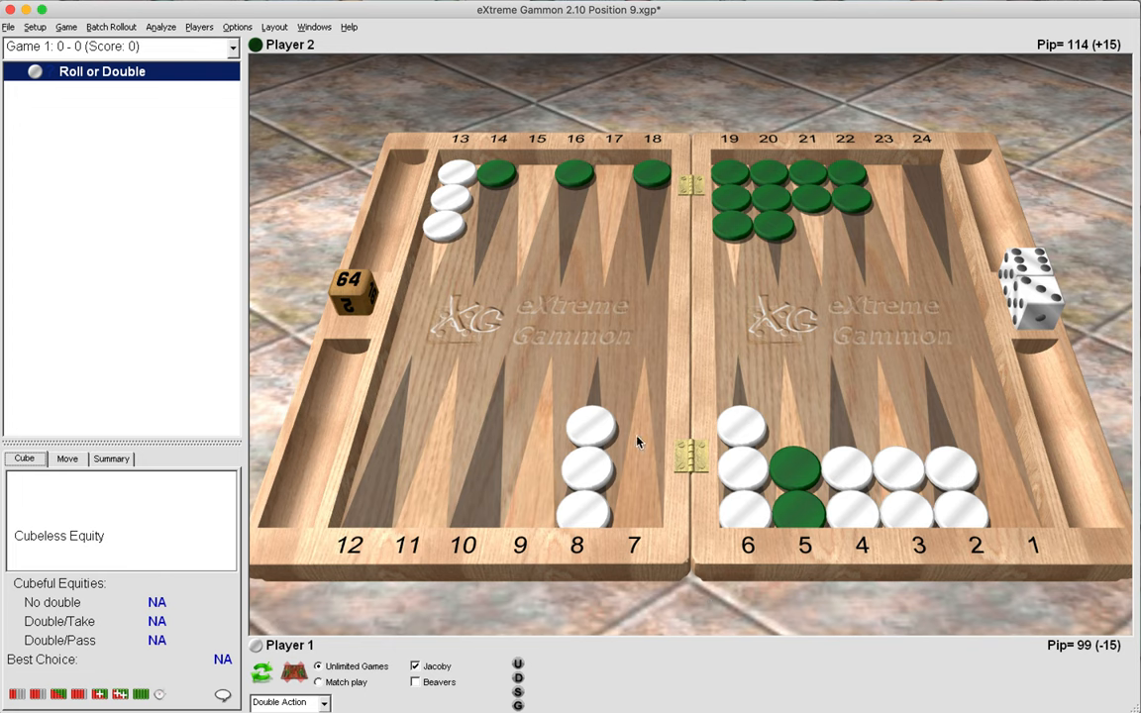
# - Run Double Action on the 99-pip position, rated Double/Take at 69.82%
pyautogui.click(161, 28)
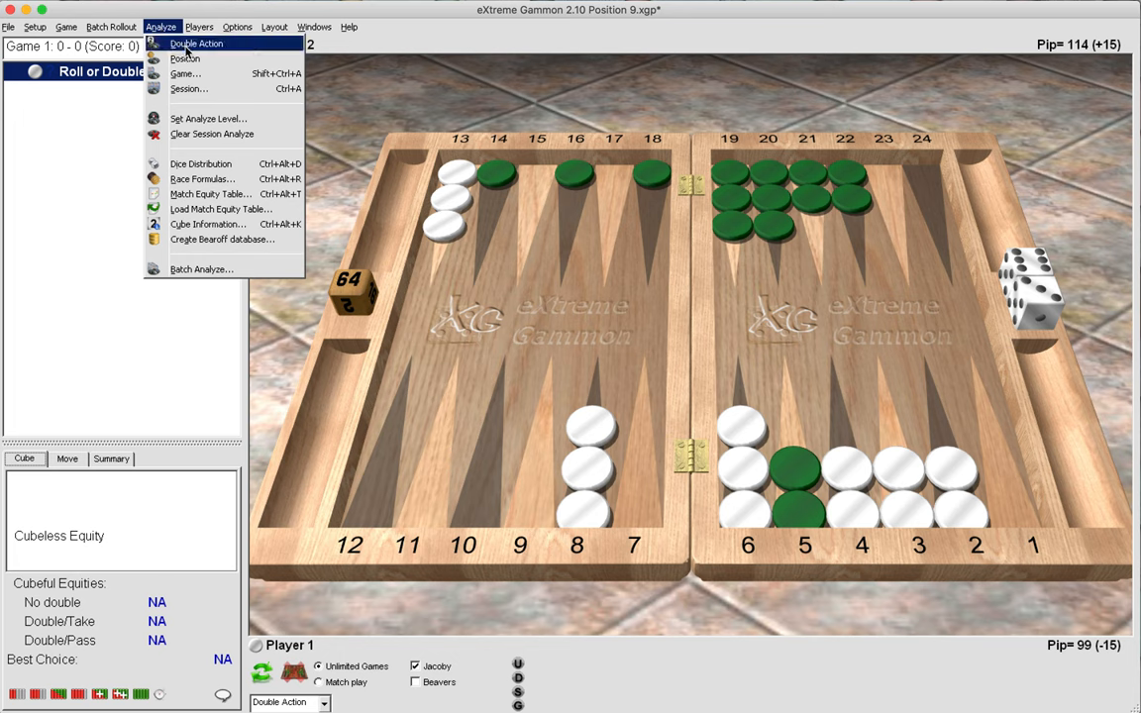
pyautogui.click(196, 44)
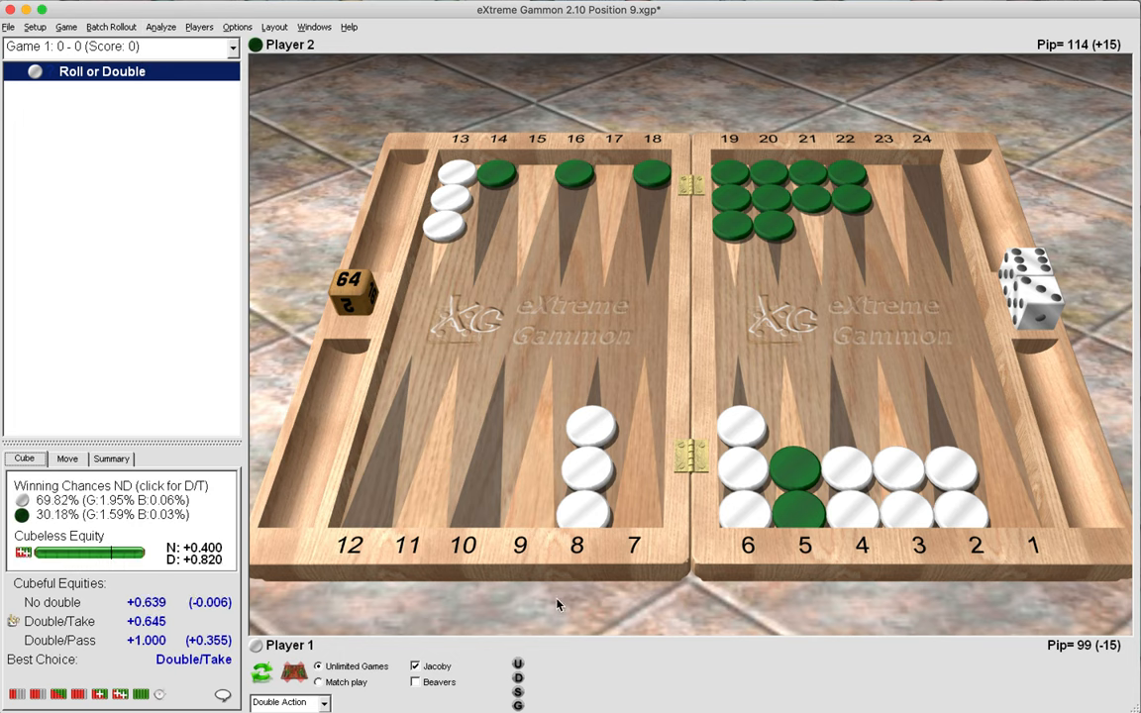
pyautogui.moveTo(803, 476)
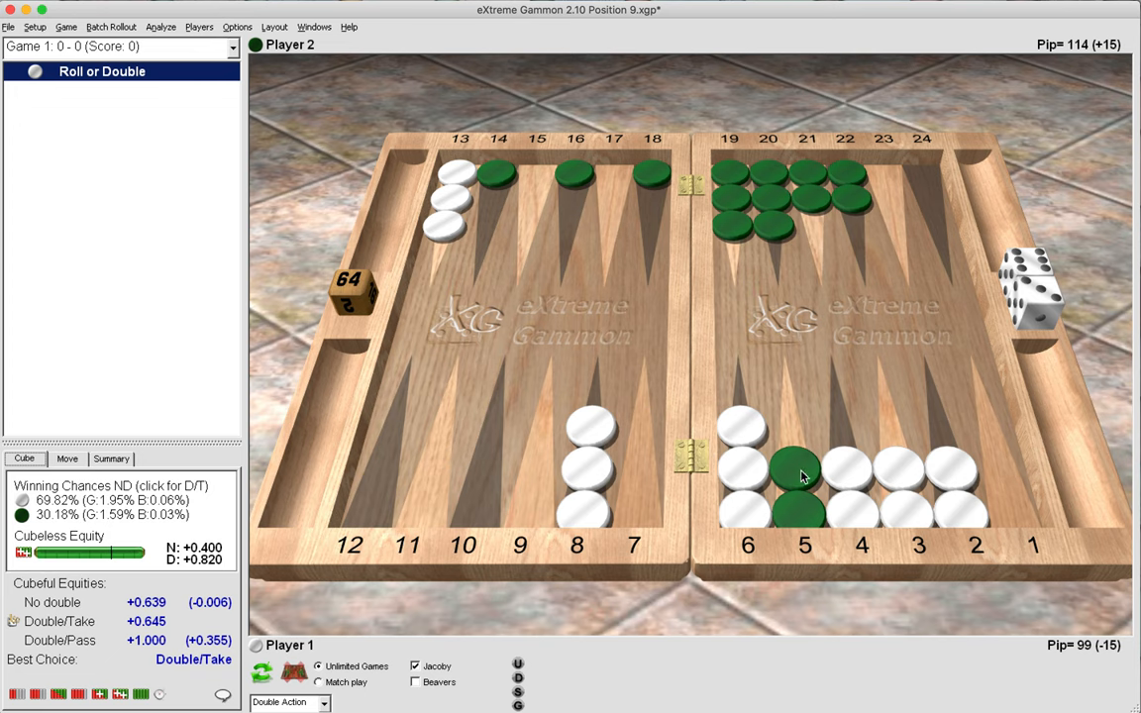
pyautogui.moveTo(844, 488)
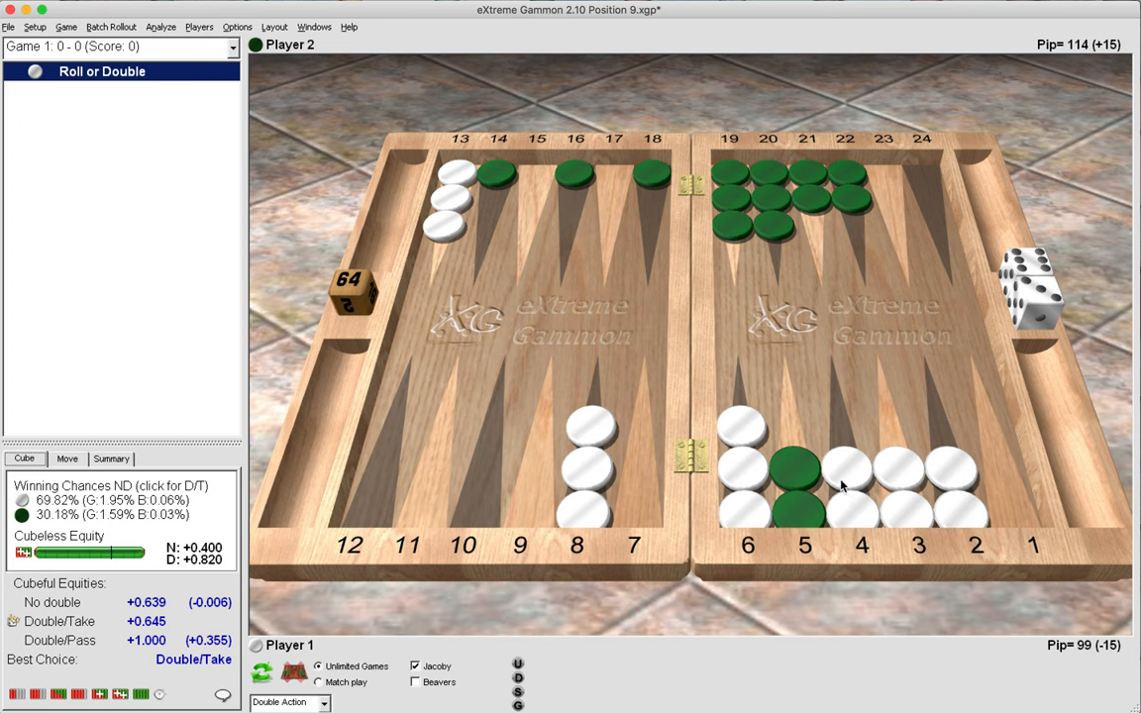
pyautogui.moveTo(848, 464)
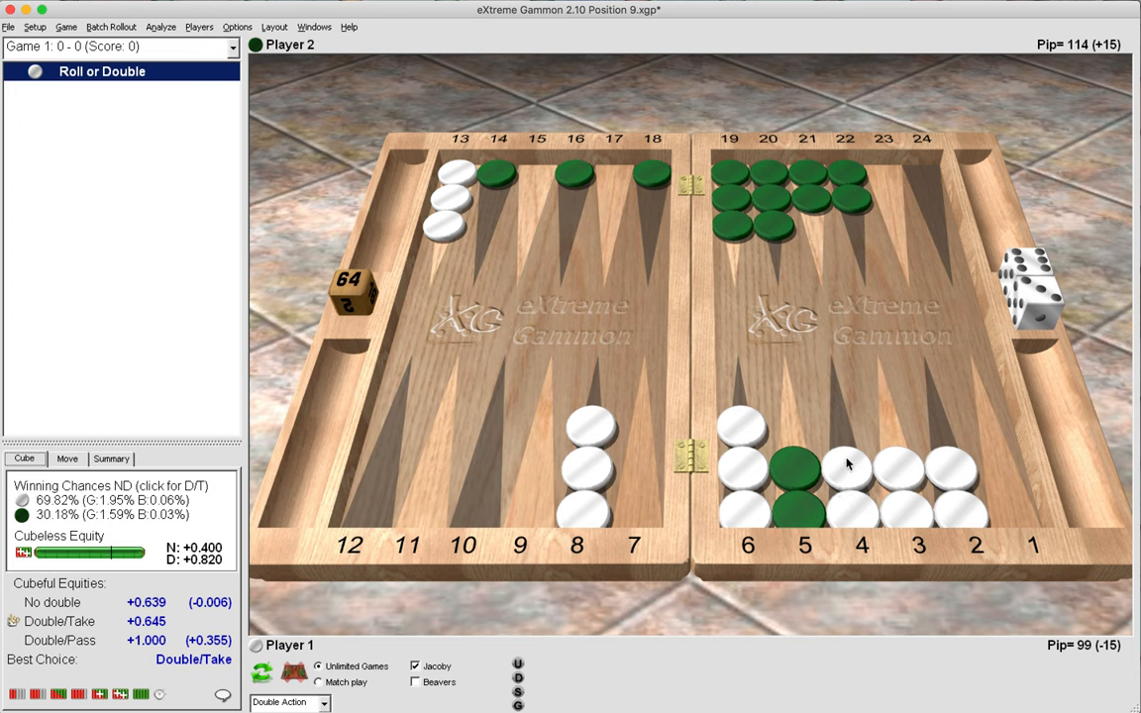
pyautogui.moveTo(854, 527)
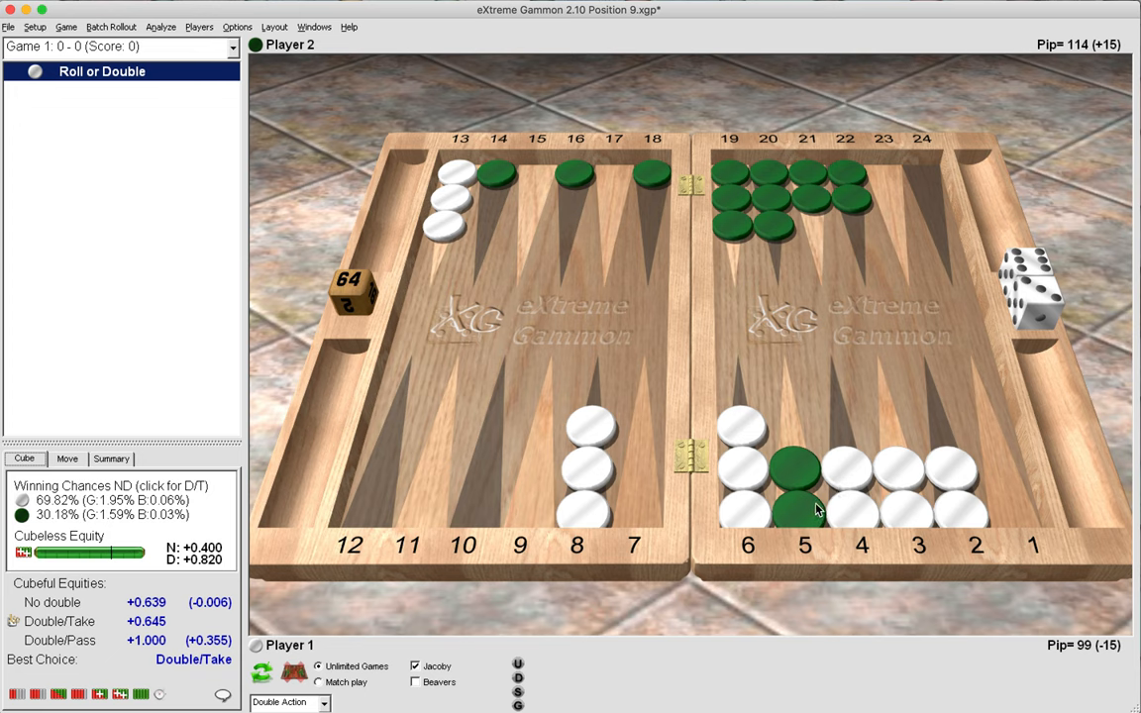
pyautogui.moveTo(903, 460)
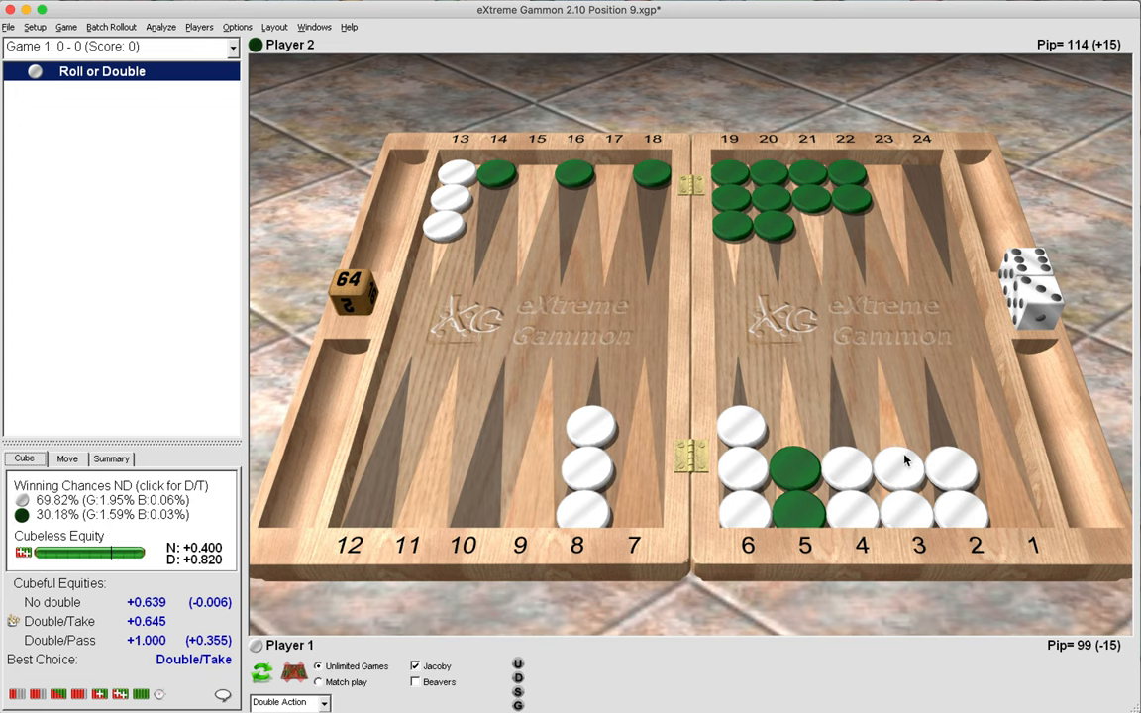
pyautogui.moveTo(923, 562)
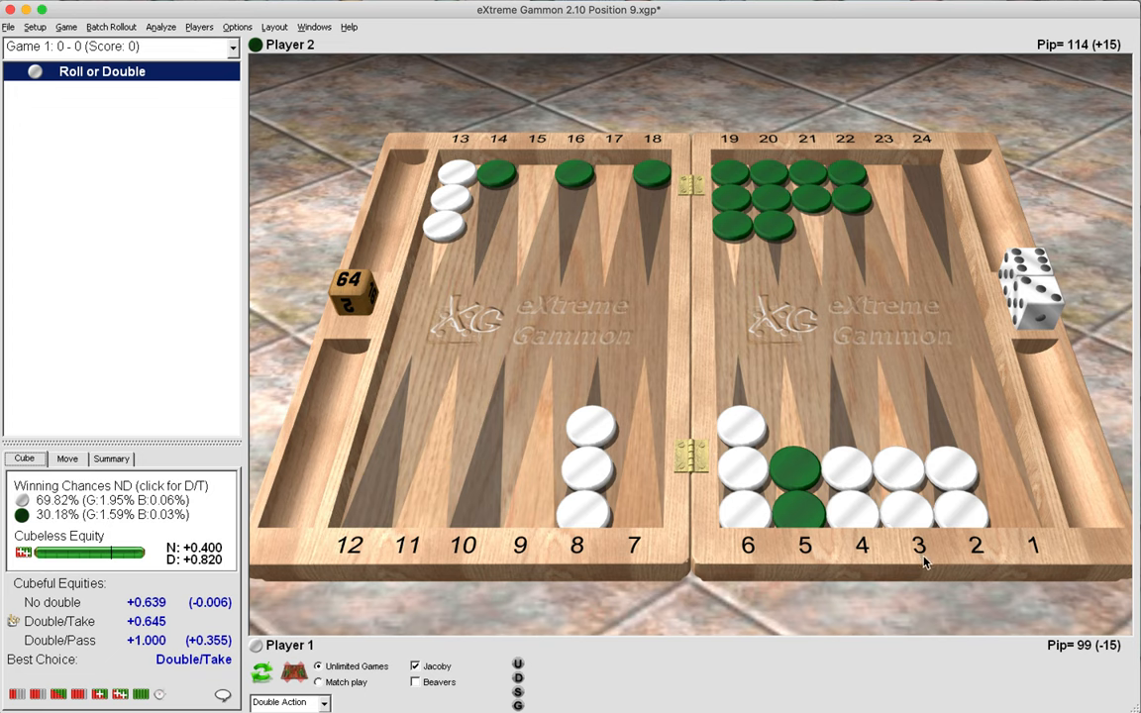
pyautogui.moveTo(783, 547)
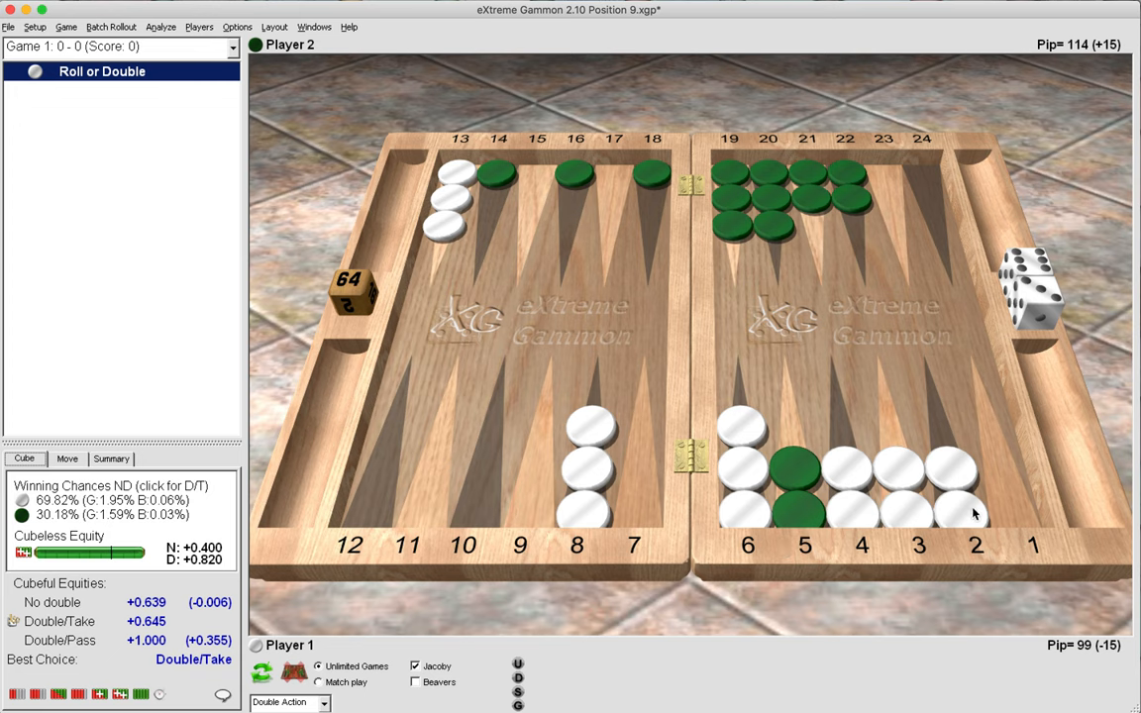
pyautogui.moveTo(961, 551)
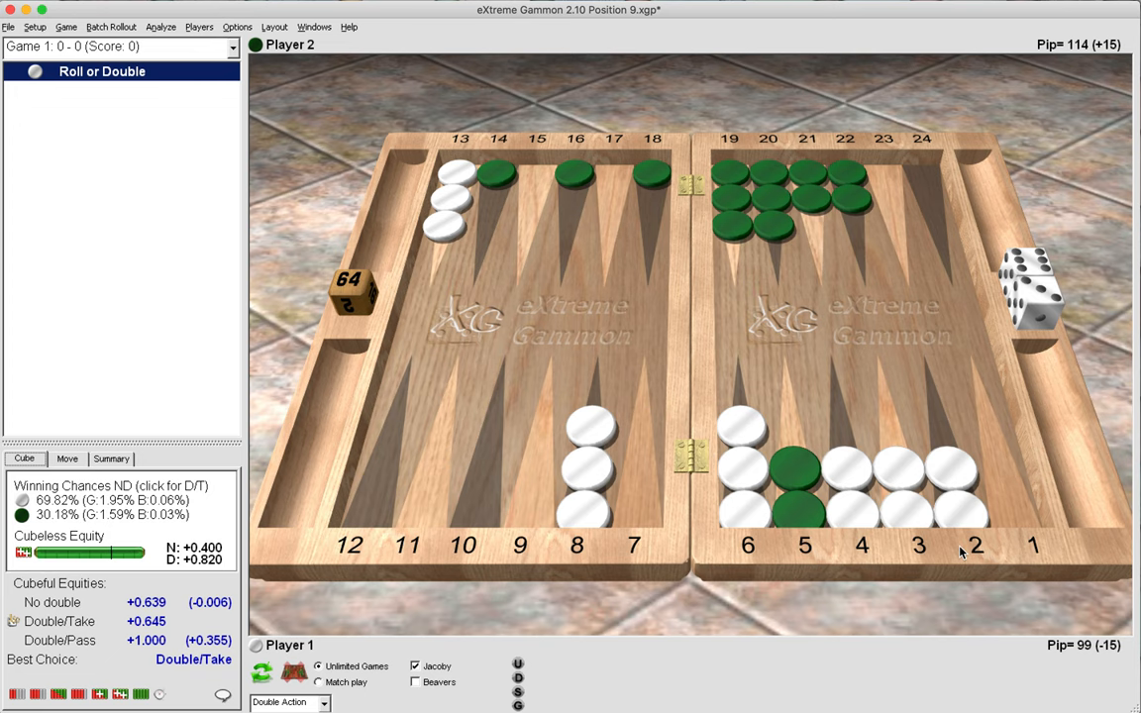
pyautogui.moveTo(856, 503)
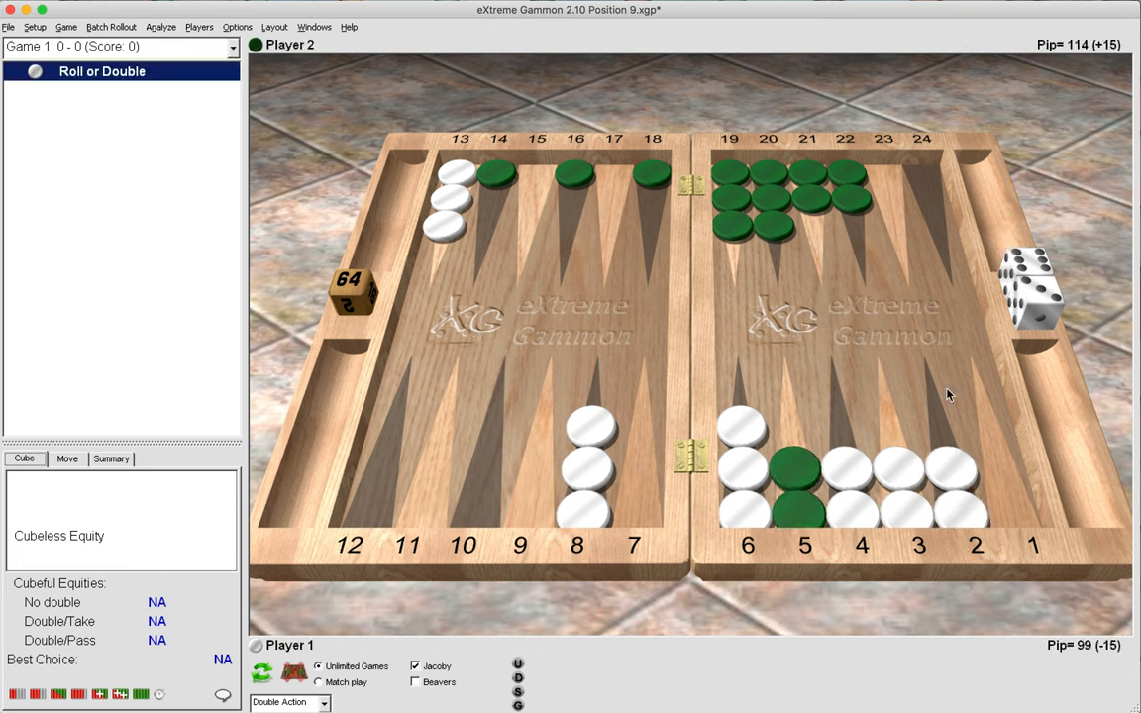
pyautogui.moveTo(788, 325)
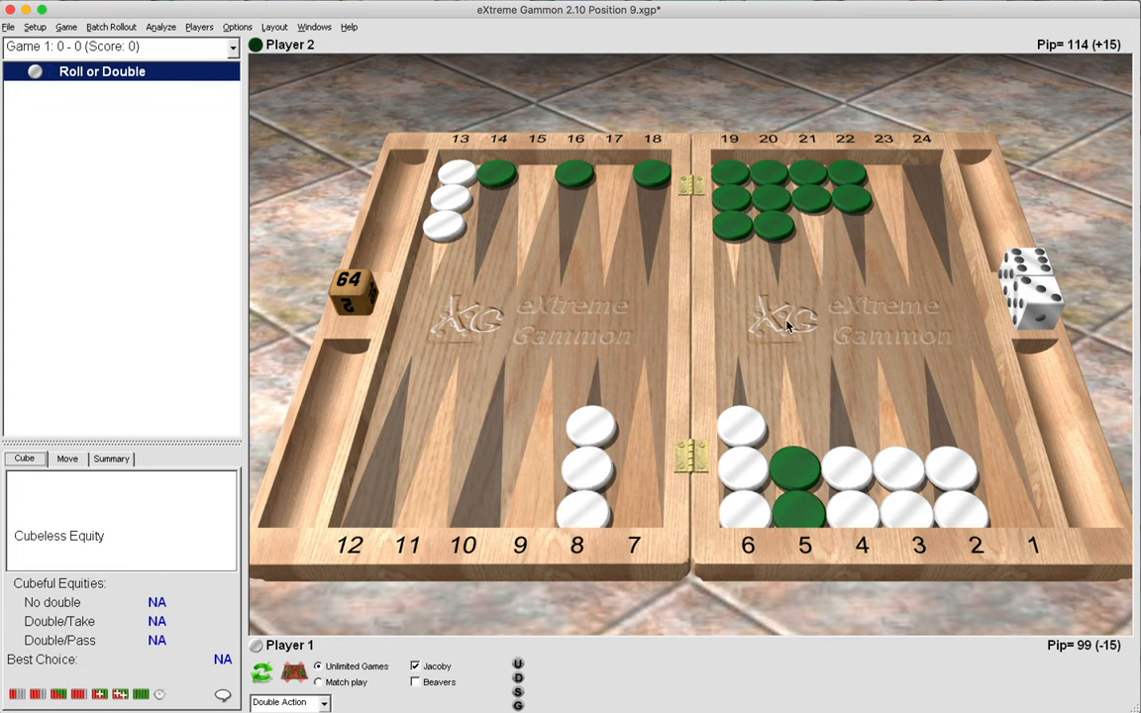
pyautogui.moveTo(867, 159)
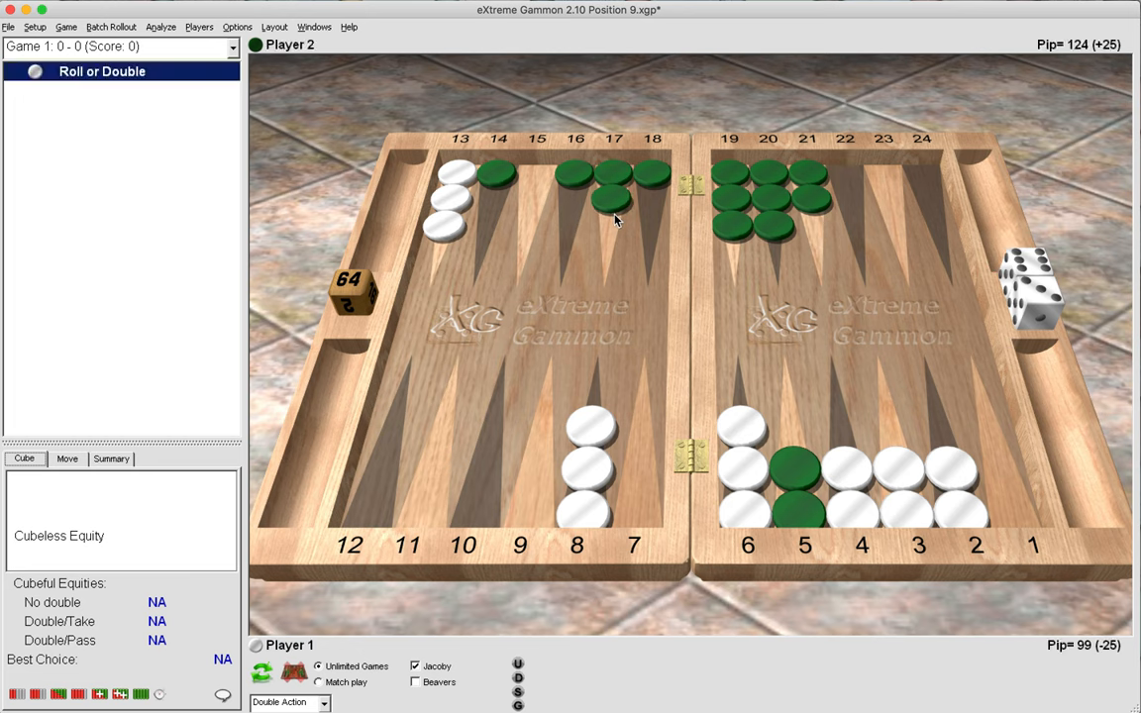
pyautogui.moveTo(171, 45)
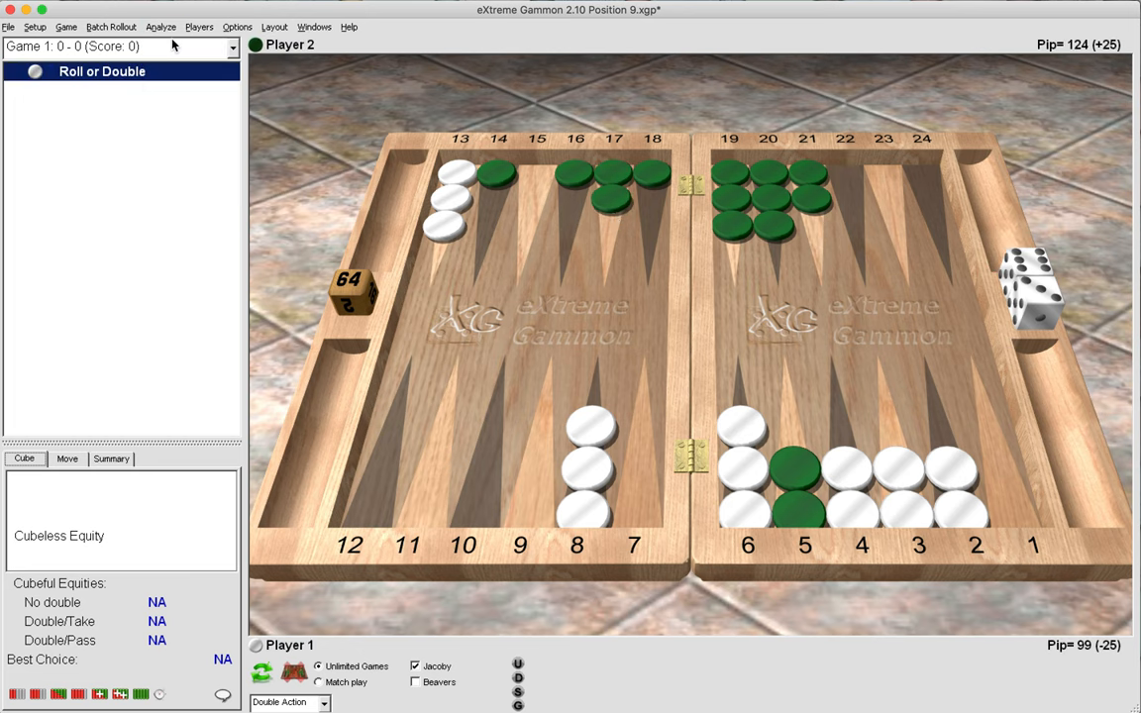
# - Move a green checker toward the 15–17 points, bringing Player 2 to 136 pips
pyautogui.click(119, 694)
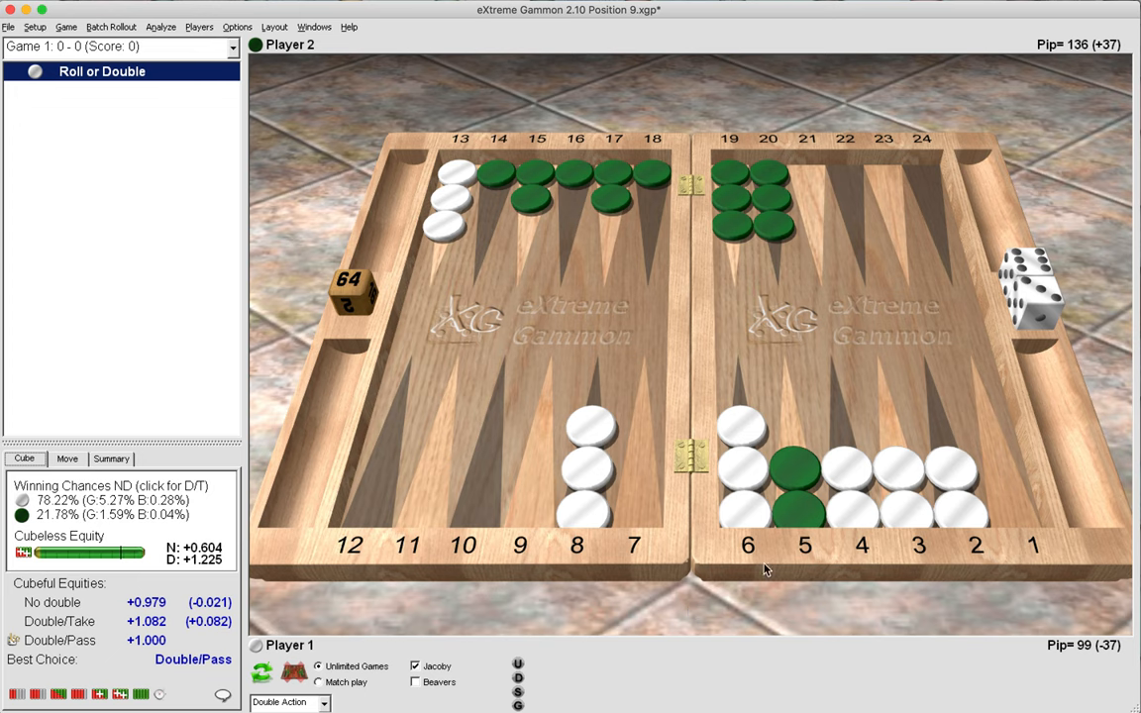
pyautogui.moveTo(678, 460)
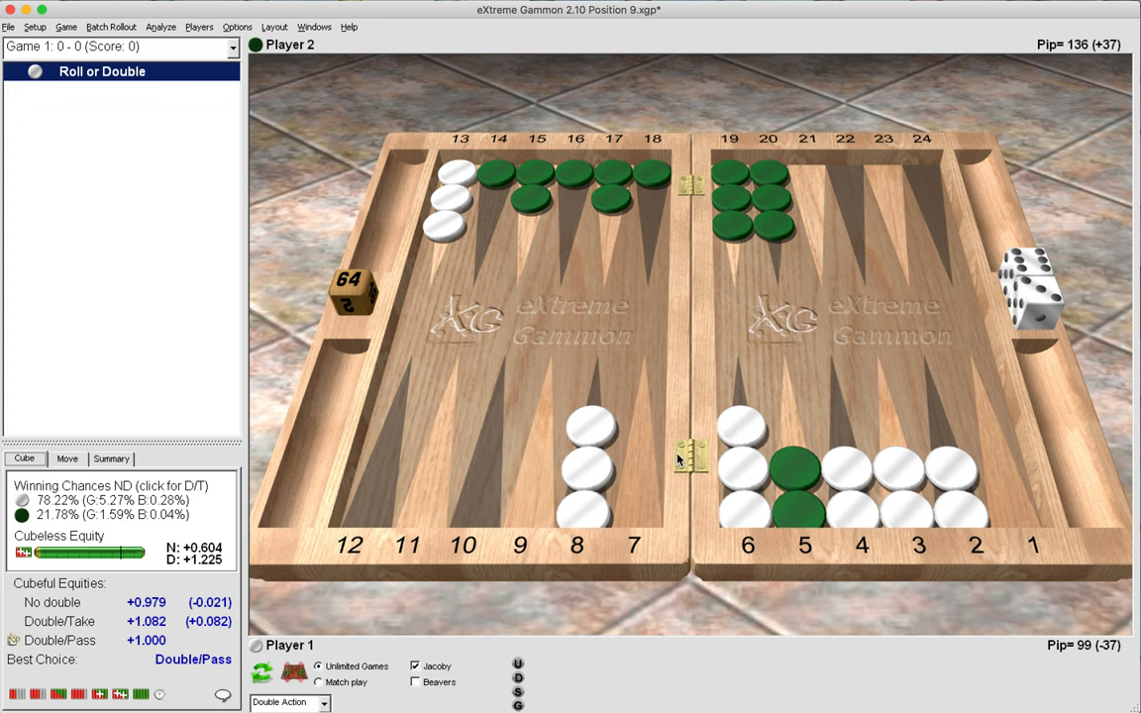
pyautogui.moveTo(662, 321)
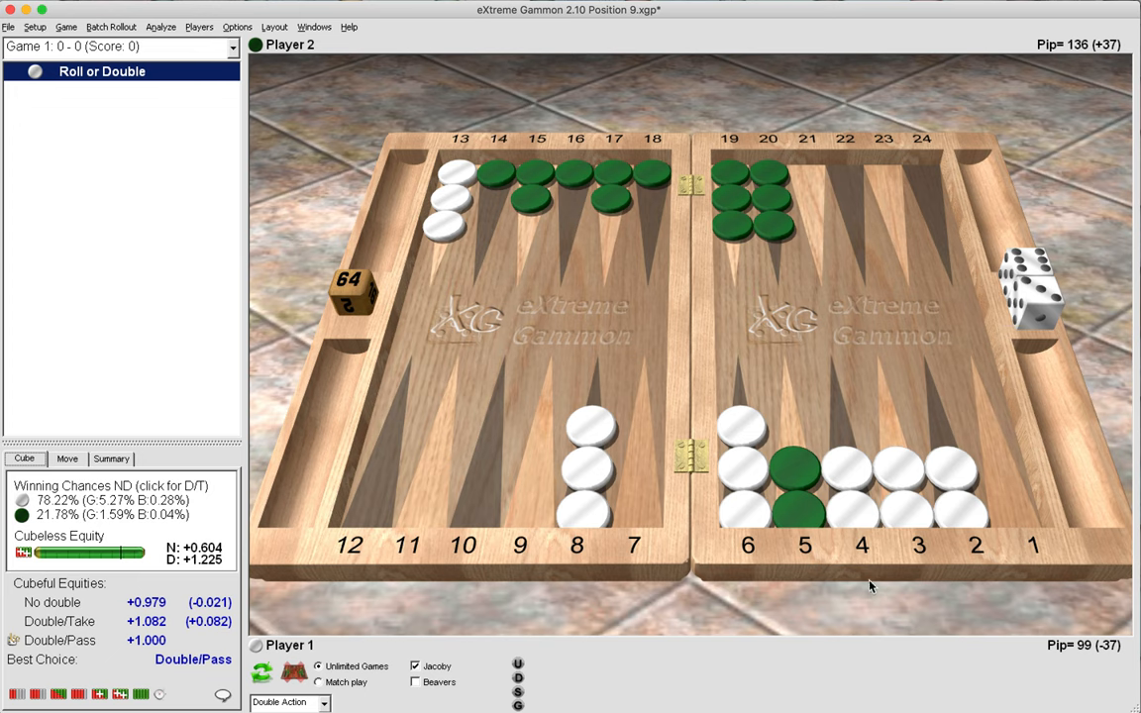
pyautogui.moveTo(632, 329)
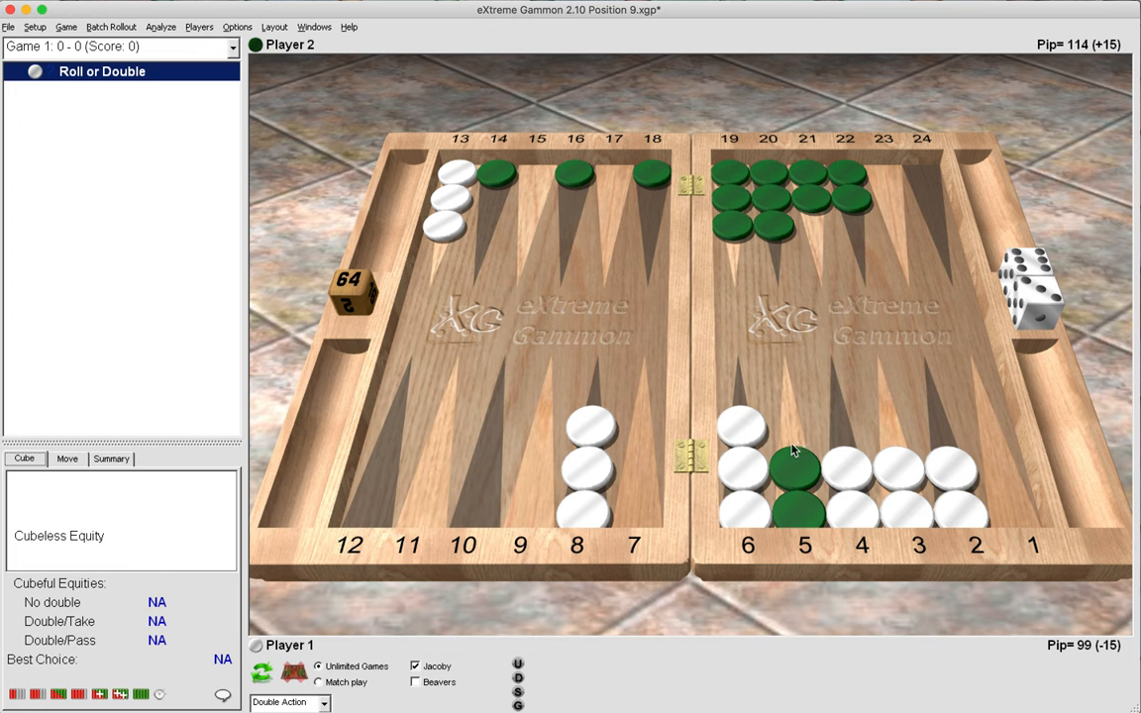
pyautogui.moveTo(832, 585)
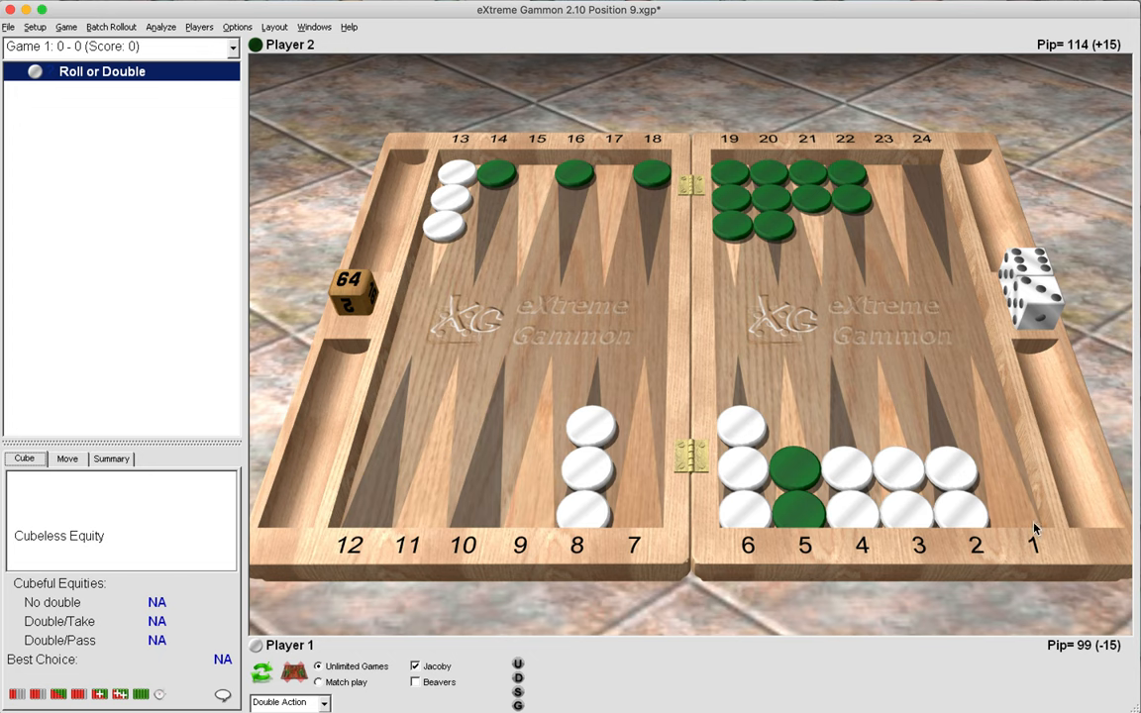
pyautogui.moveTo(915, 578)
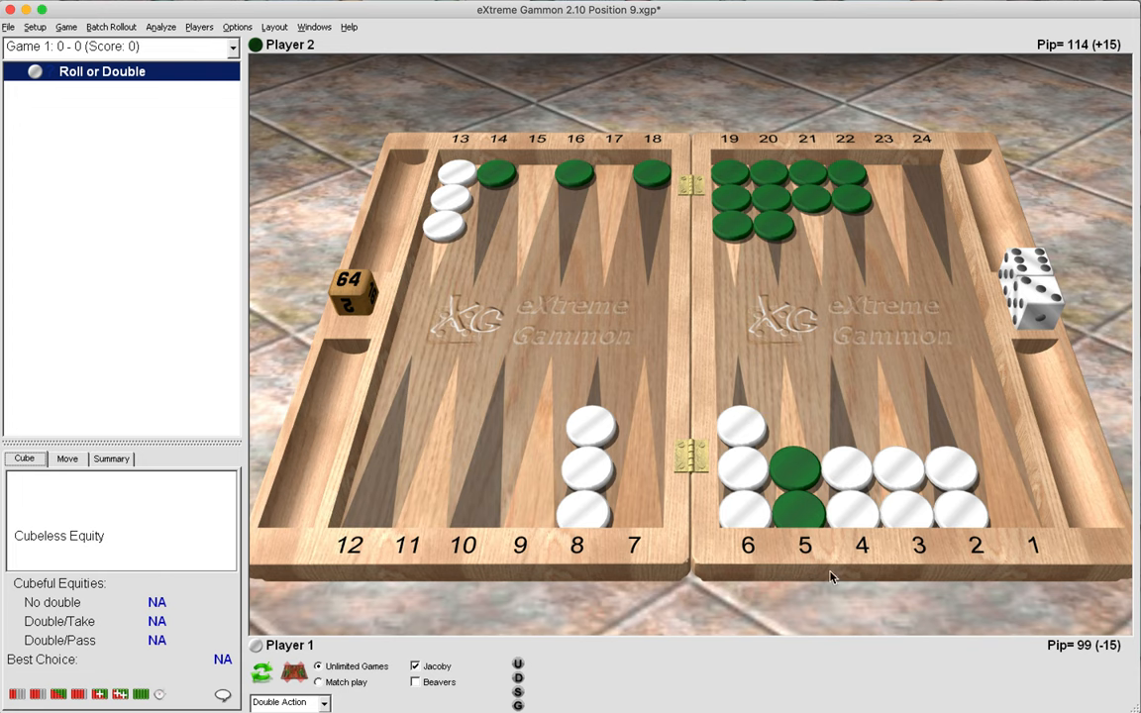
pyautogui.moveTo(816, 453)
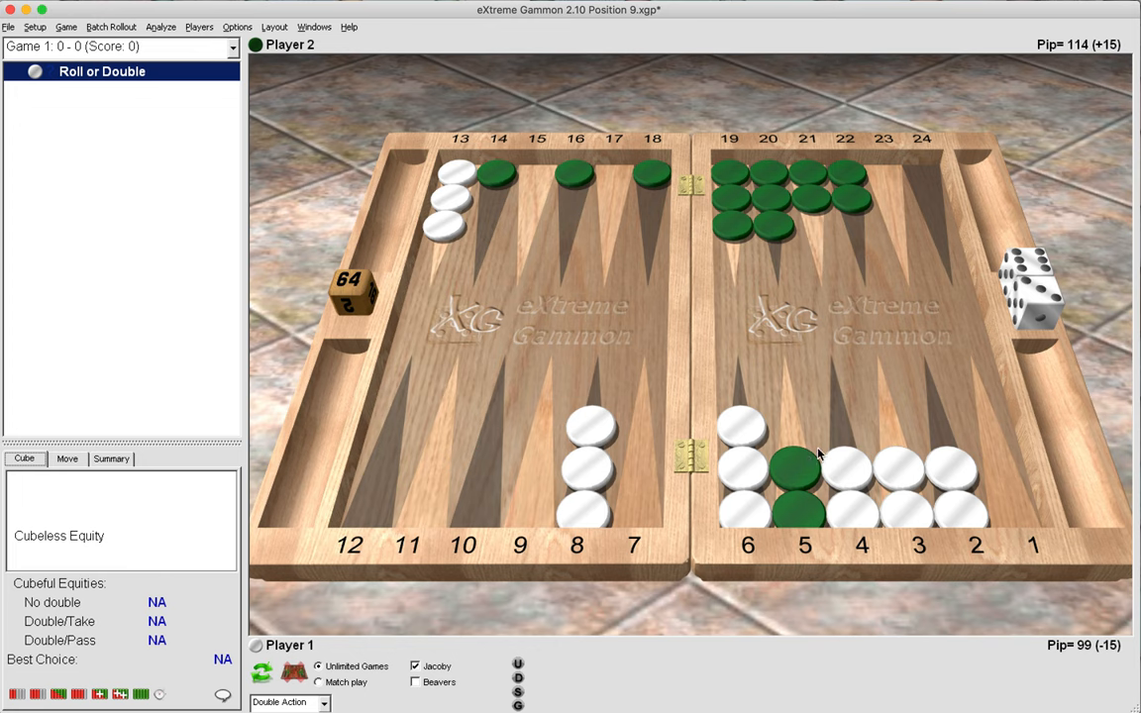